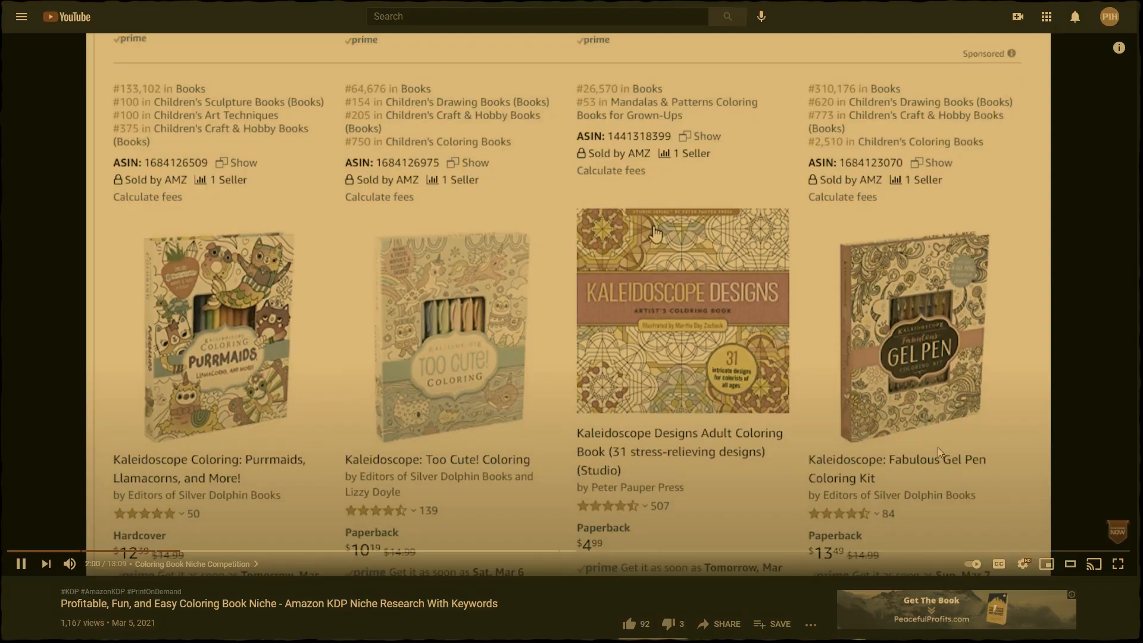
Step: Scroll through the coloring-book niche research video's Amazon results
{"action": "scroll", "scroll_direction": "down", "scroll_amount": 3}
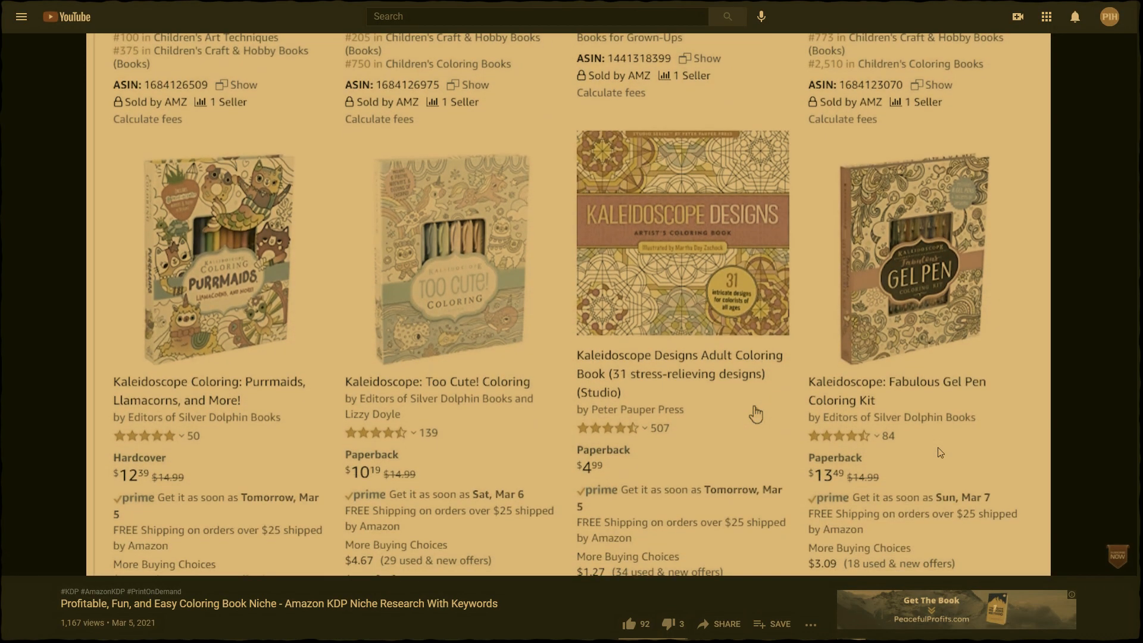
{"action": "scroll", "scroll_direction": "down", "scroll_amount": 3}
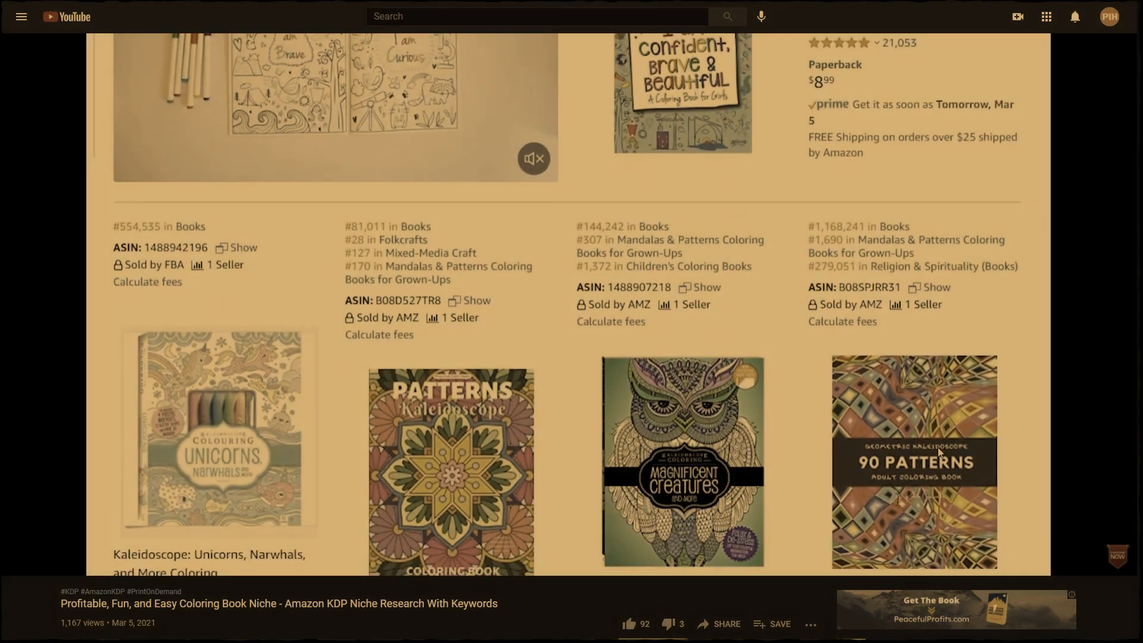
{"action": "scroll", "scroll_direction": "down", "scroll_amount": 3}
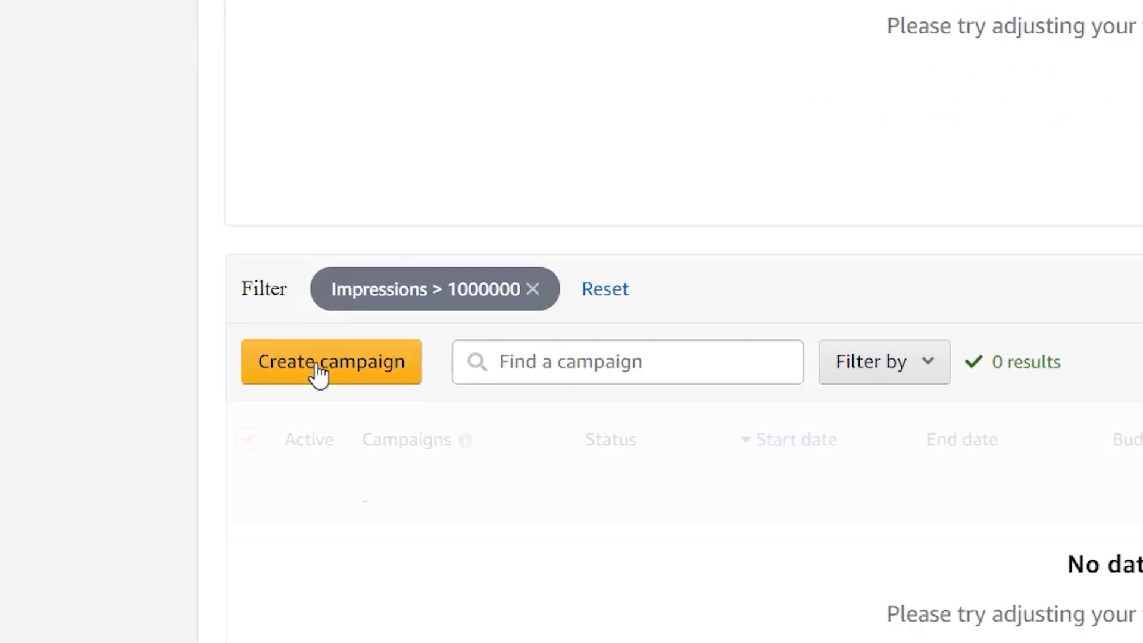
Step: Start a new Sponsored Products campaign with a daily budget of 100
{"action": "left_click", "coordinate": [331, 362]}
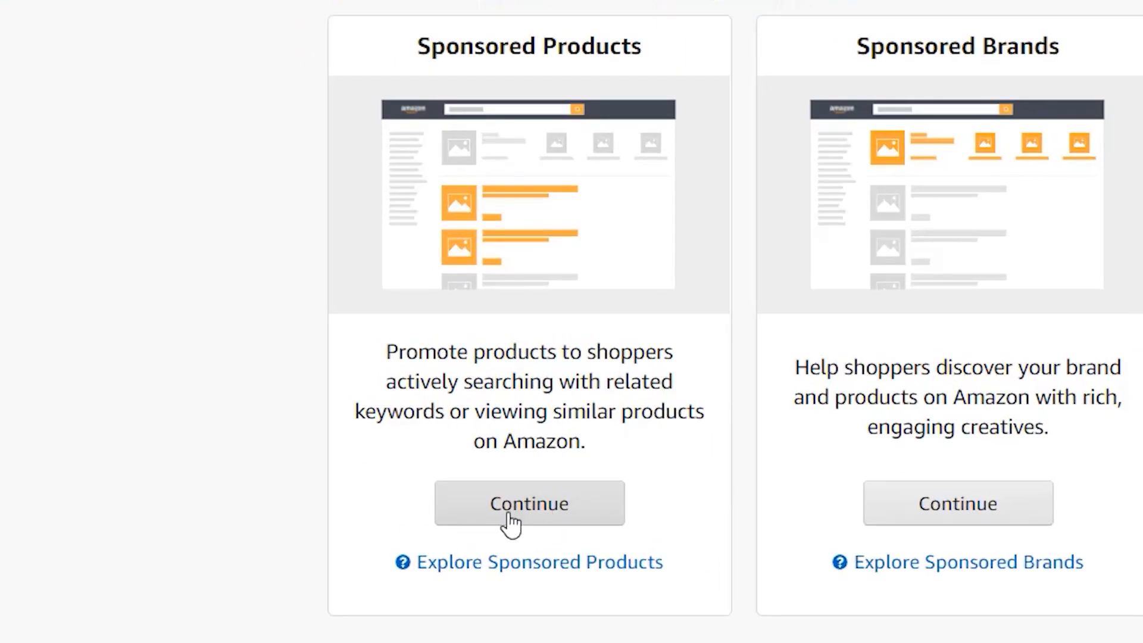
{"action": "left_click", "coordinate": [529, 503]}
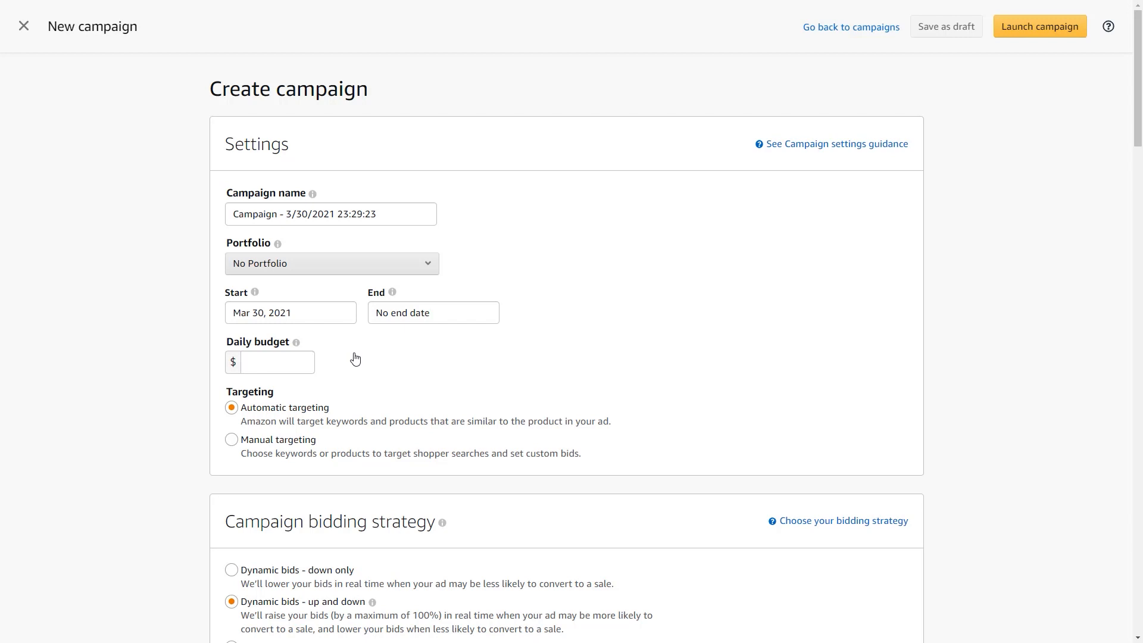
{"action": "mouse_move", "coordinate": [372, 231]}
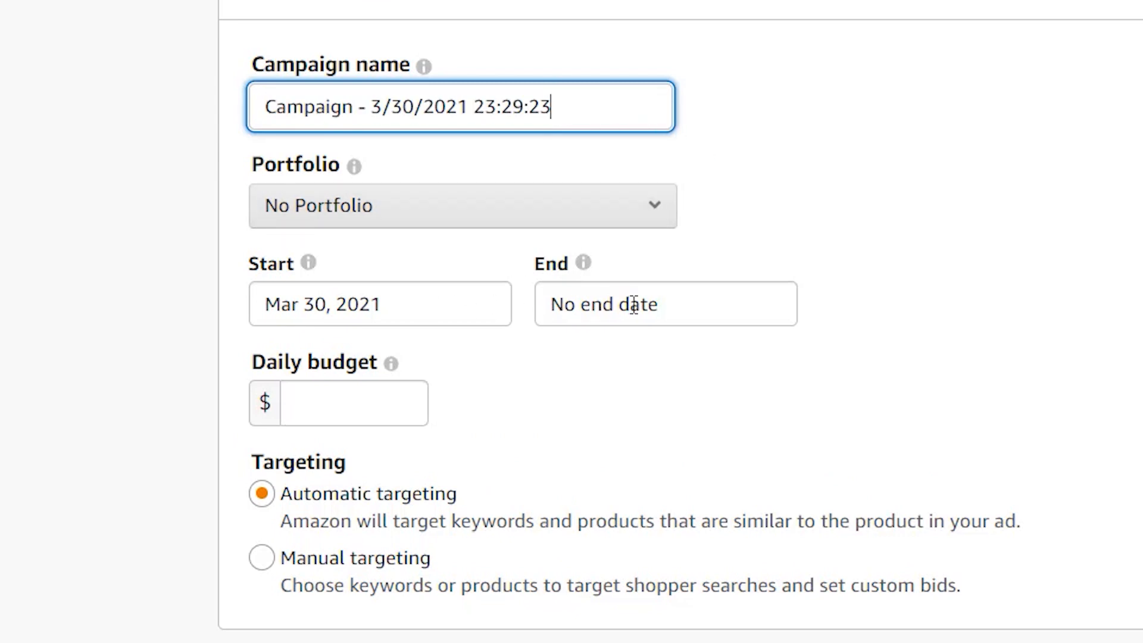
{"action": "left_click", "coordinate": [354, 403]}
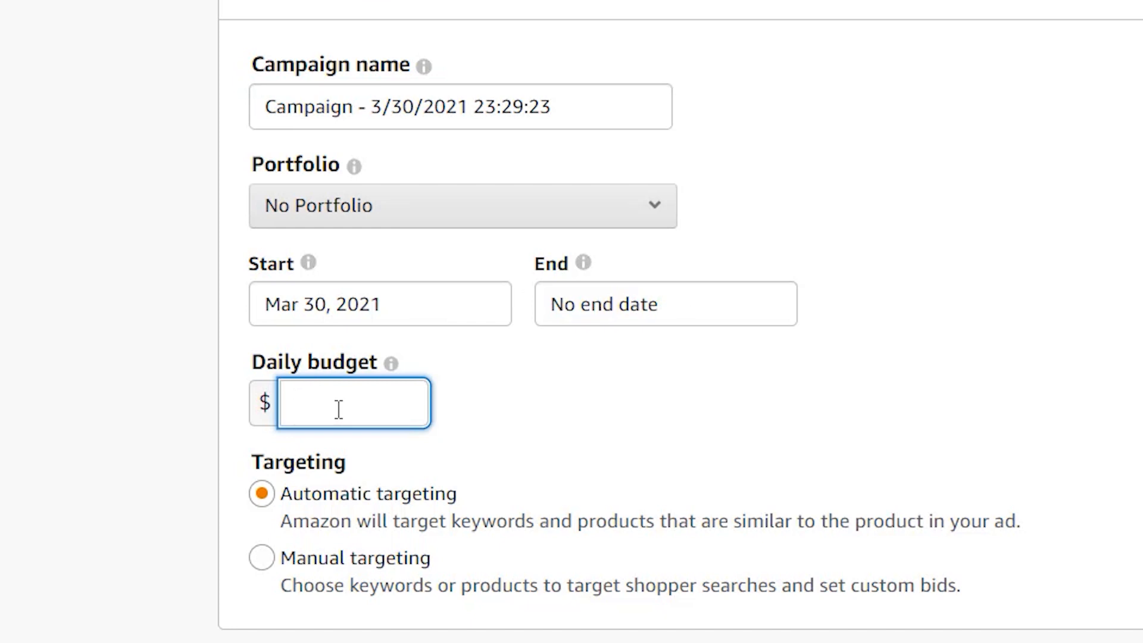
{"action": "type", "text": "100"}
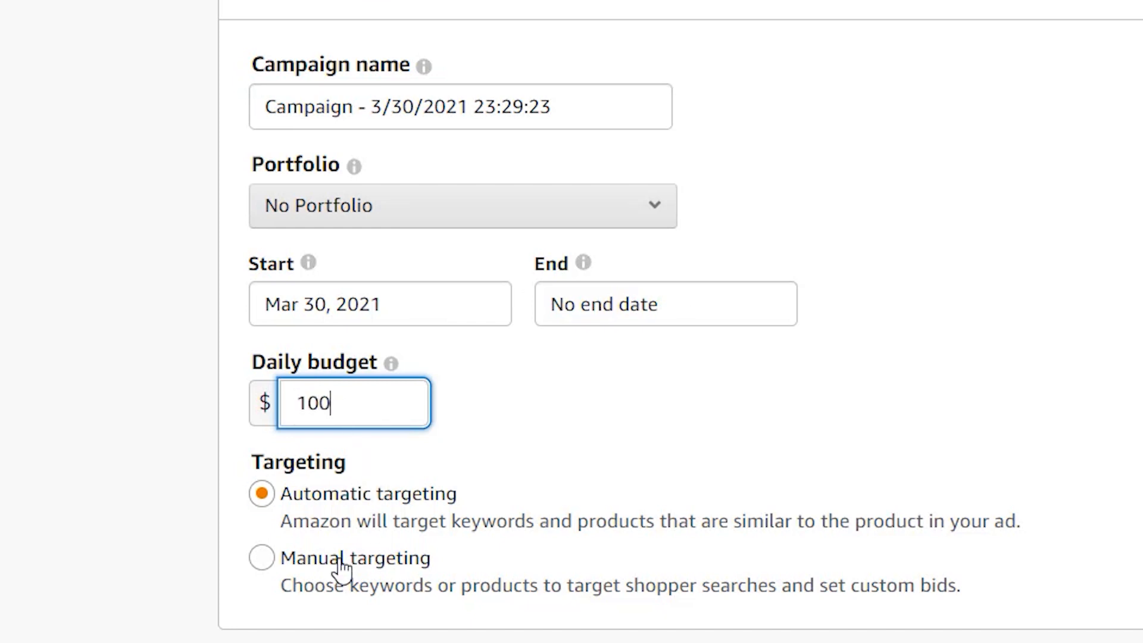
Step: Set manual targeting with the dynamic bids - up and down strategy
{"action": "left_click", "coordinate": [261, 557]}
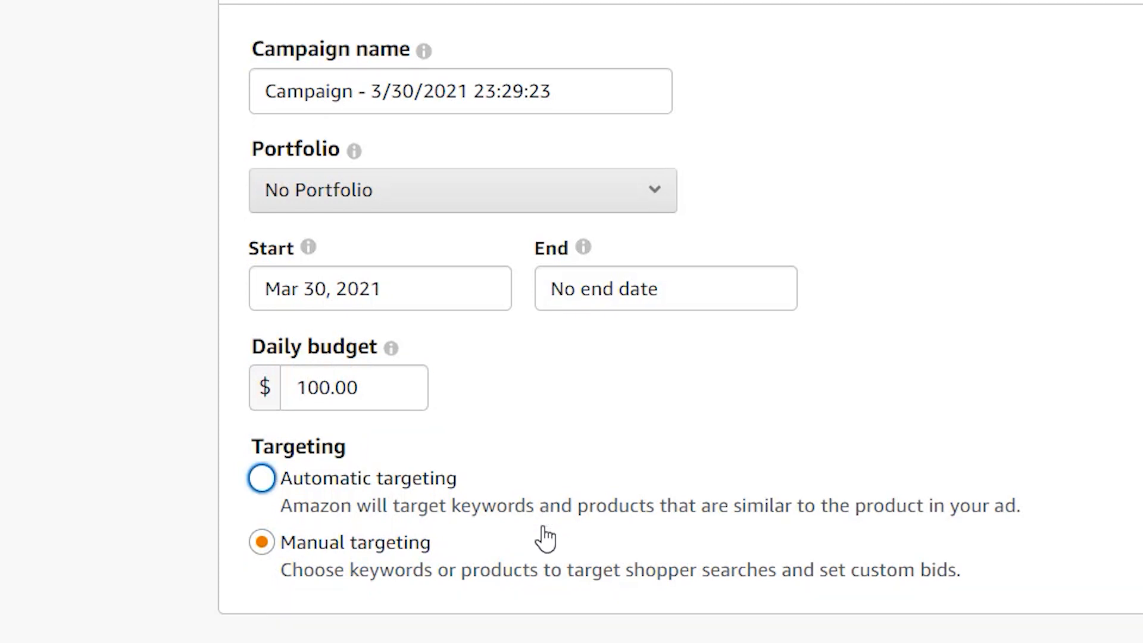
{"action": "scroll", "scroll_direction": "down", "scroll_amount": 3}
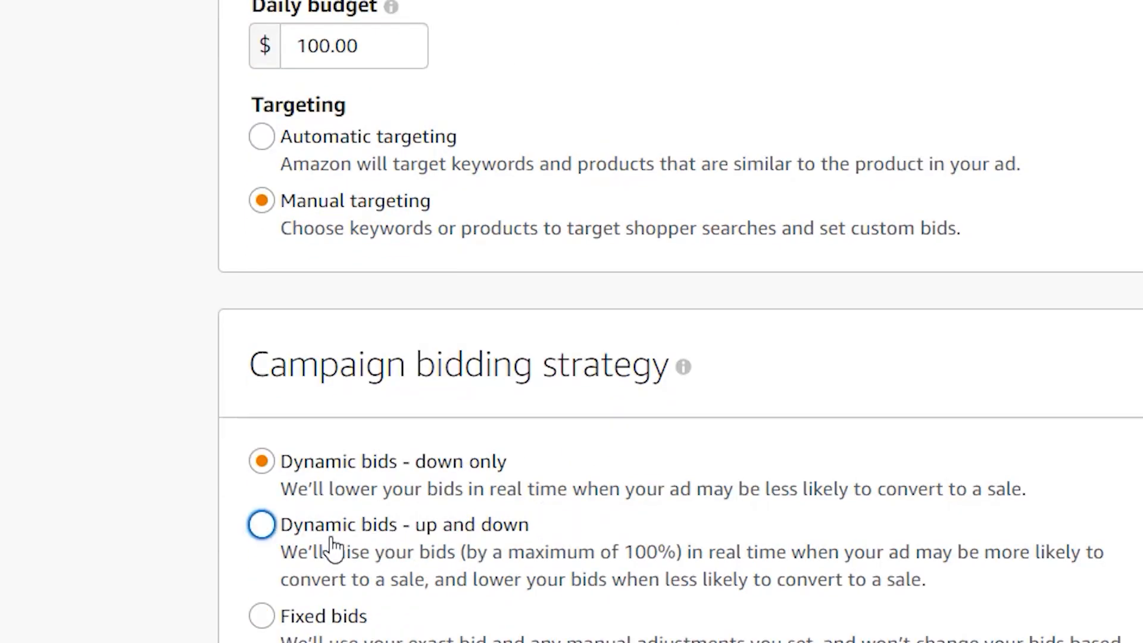
{"action": "left_click", "coordinate": [260, 524]}
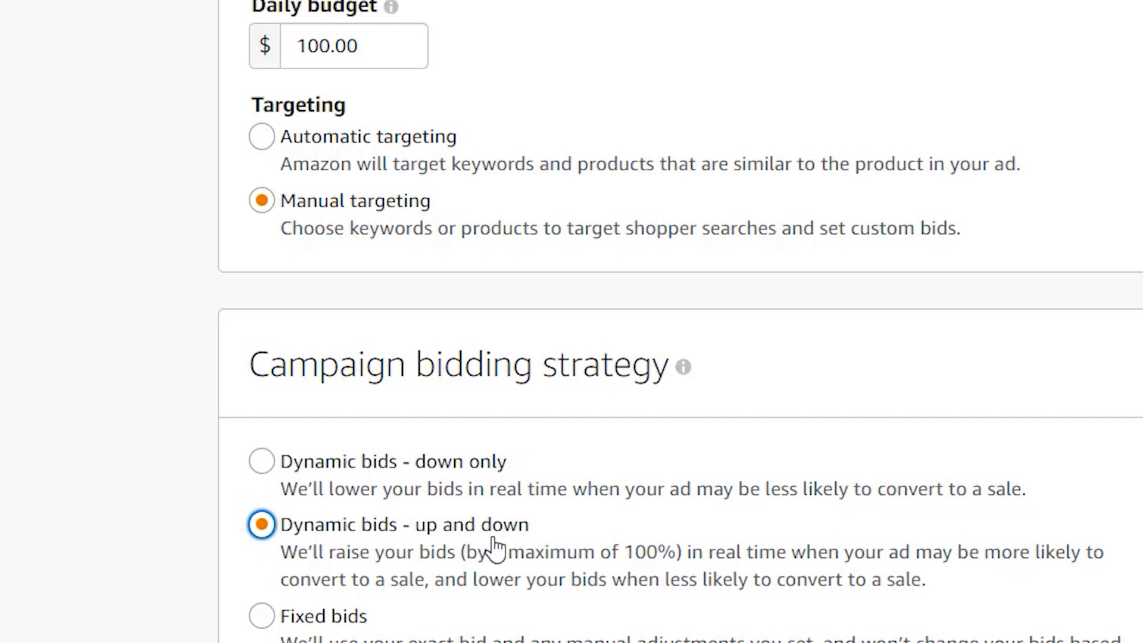
{"action": "mouse_move", "coordinate": [735, 541]}
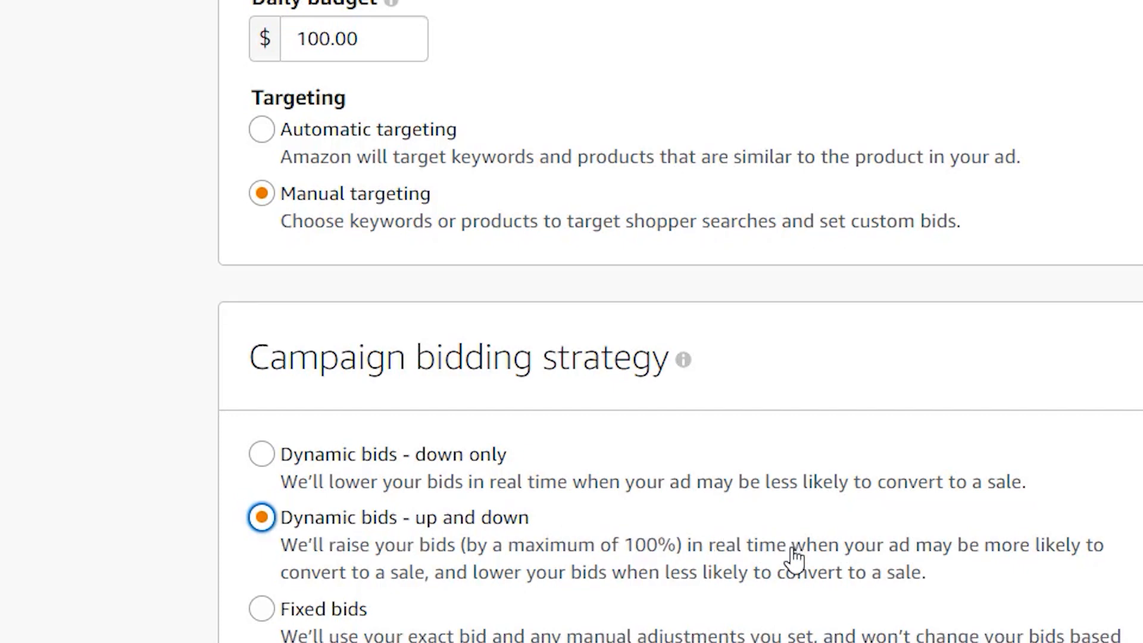
{"action": "scroll", "scroll_direction": "down", "scroll_amount": 3}
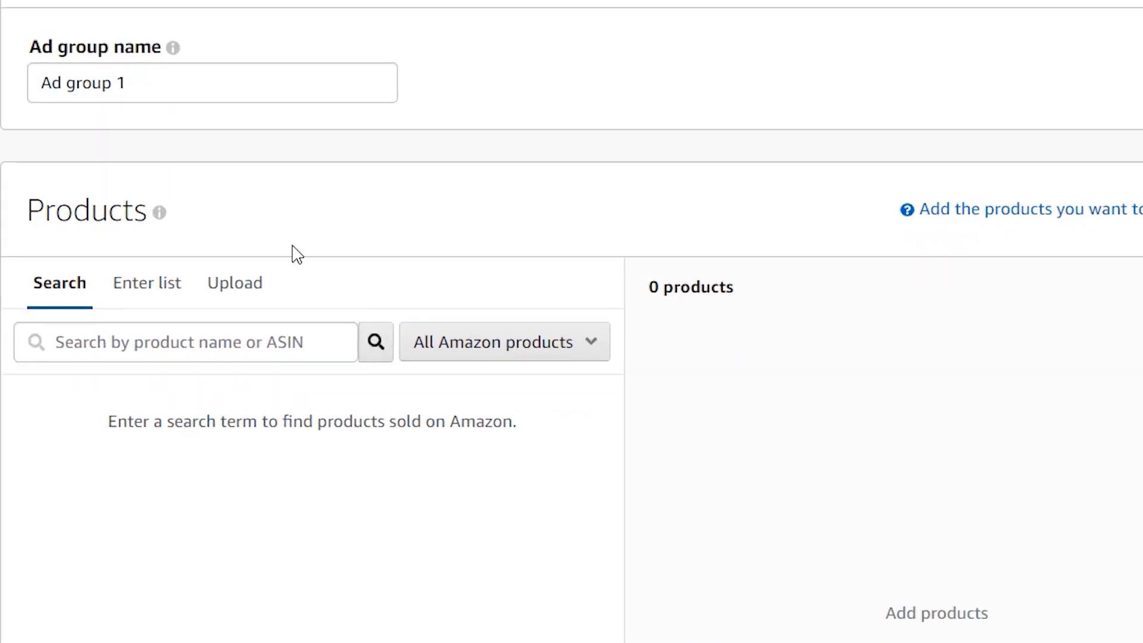
{"action": "scroll", "scroll_direction": "down", "scroll_amount": 3}
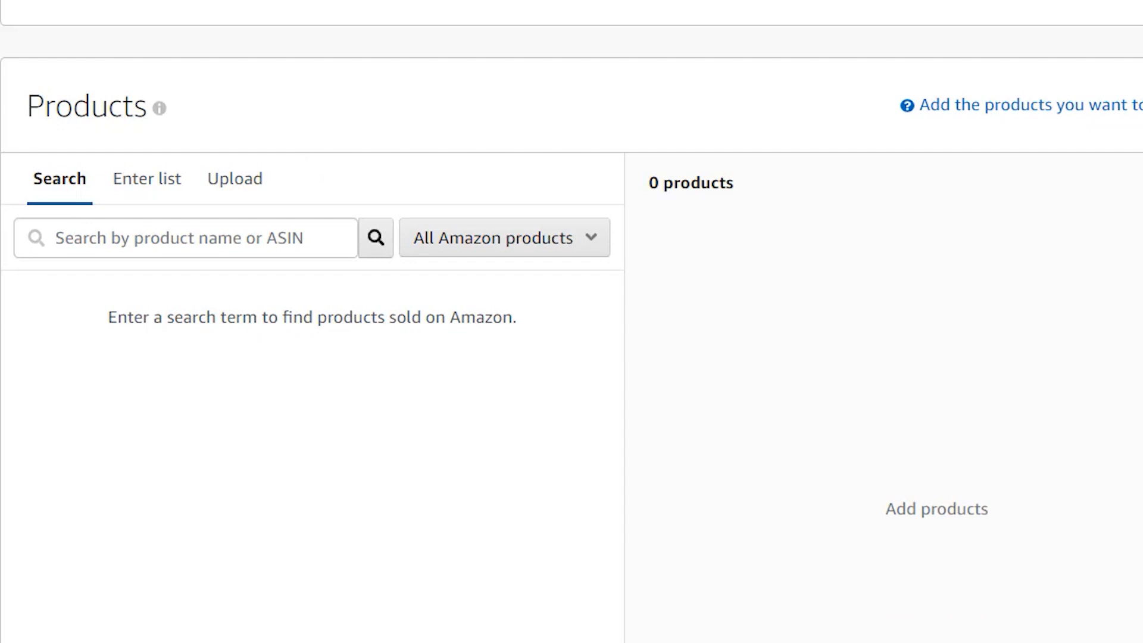
{"action": "left_click", "coordinate": [186, 238]}
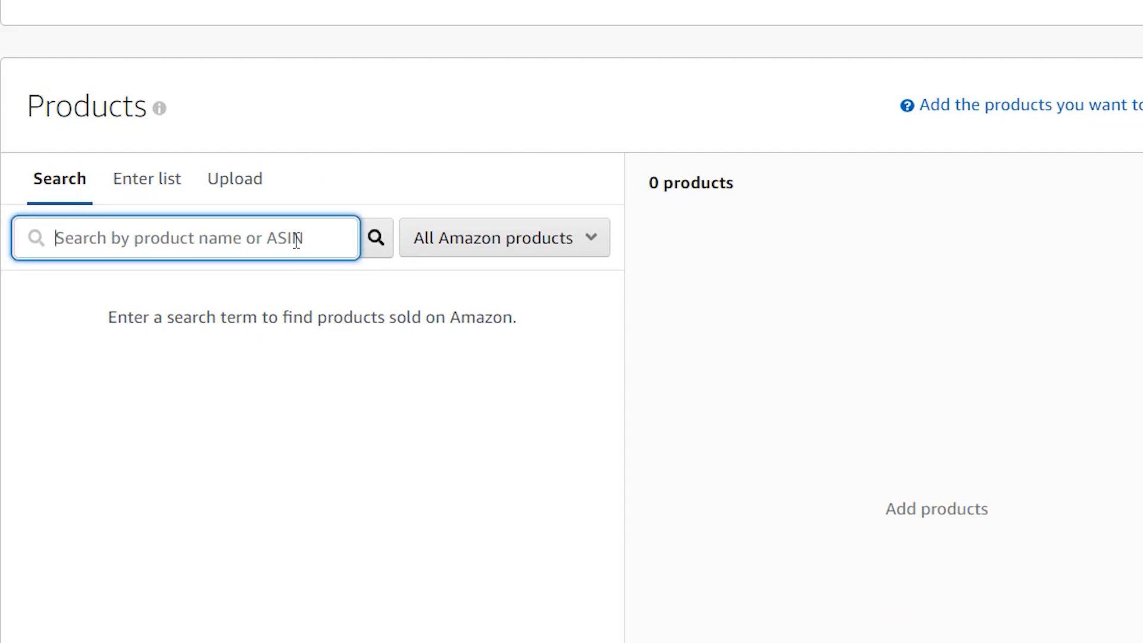
{"action": "type", "text": "0486441822"}
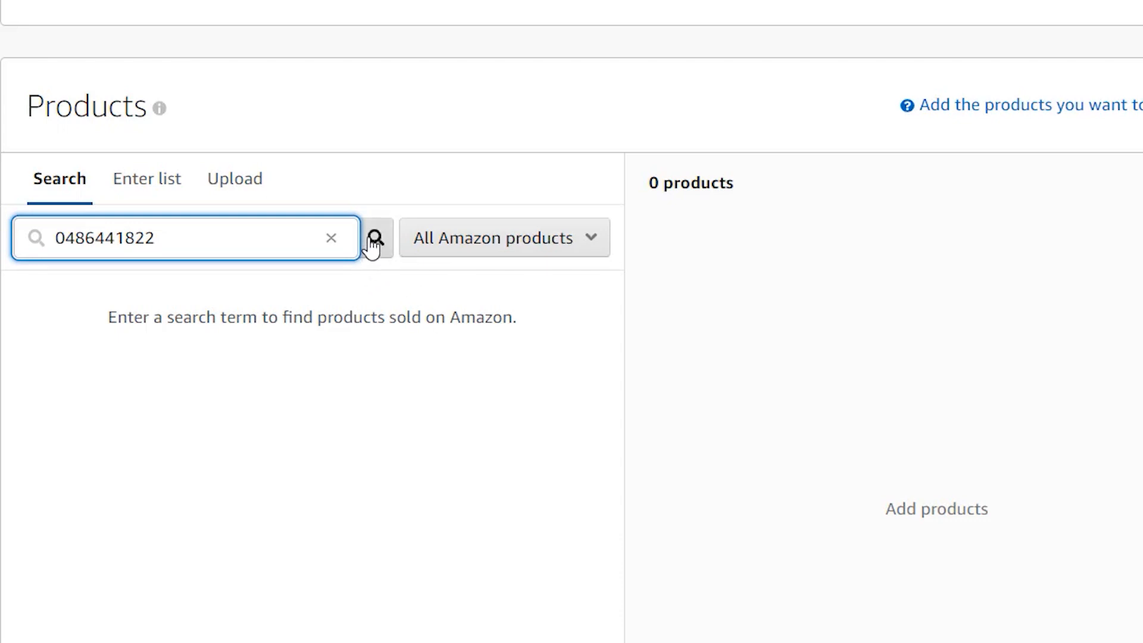
{"action": "left_click", "coordinate": [375, 238]}
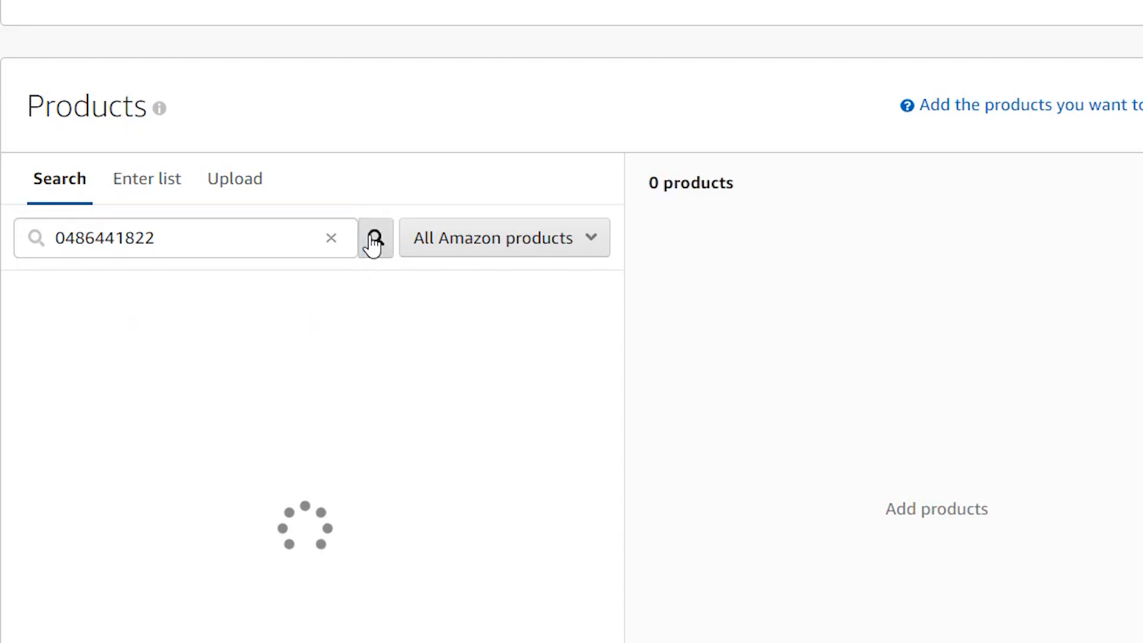
{"action": "left_click", "coordinate": [375, 238]}
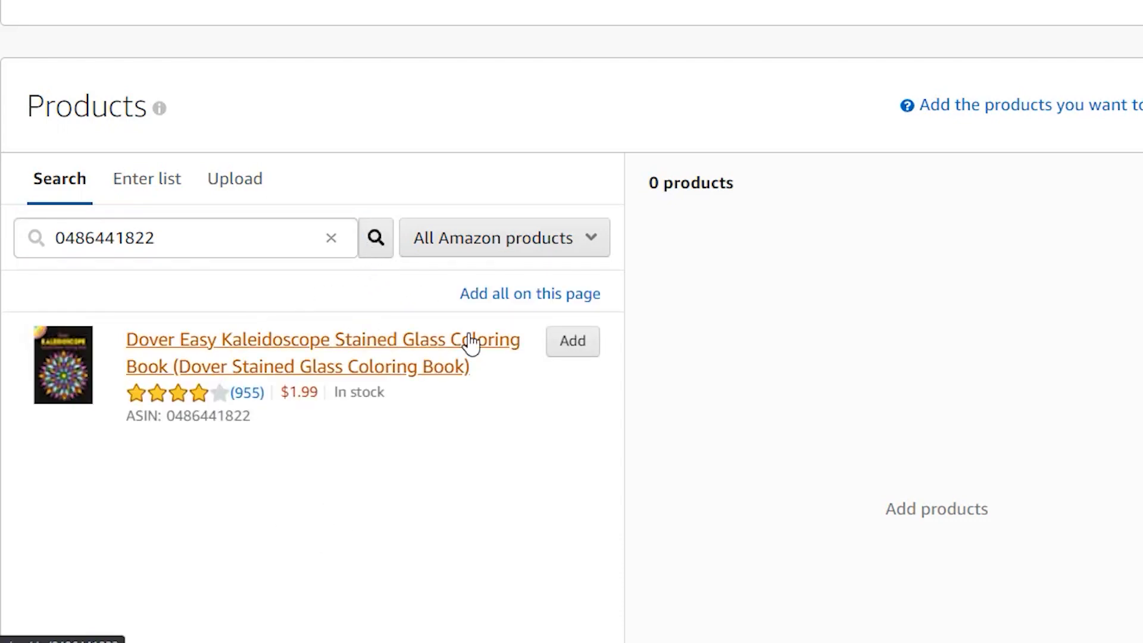
{"action": "left_click", "coordinate": [573, 342]}
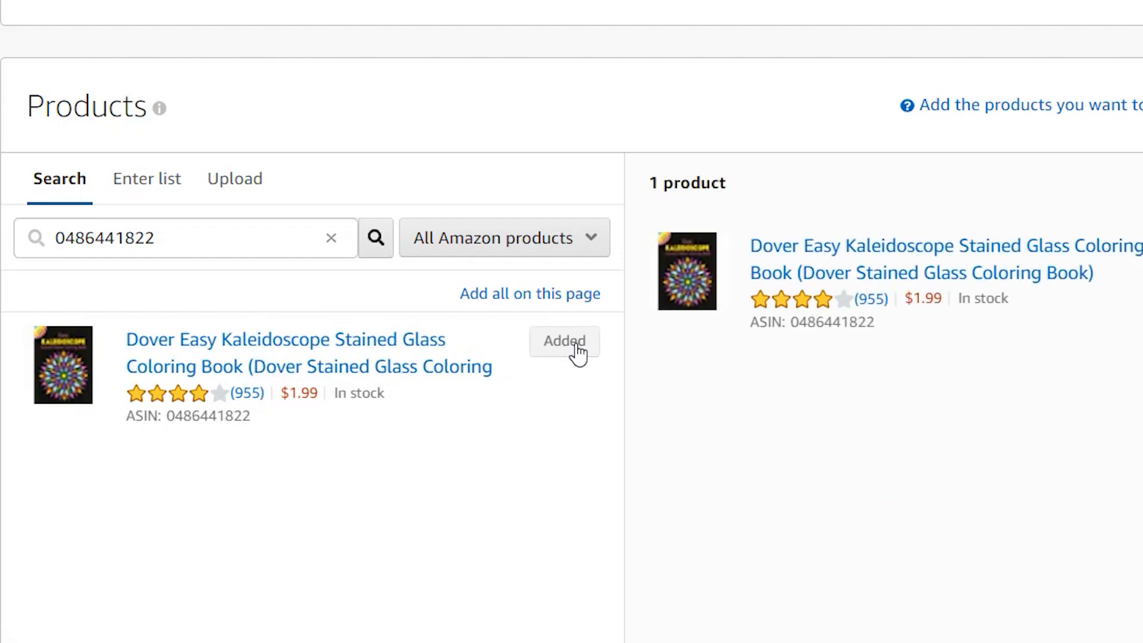
{"action": "scroll", "scroll_direction": "down", "scroll_amount": 3}
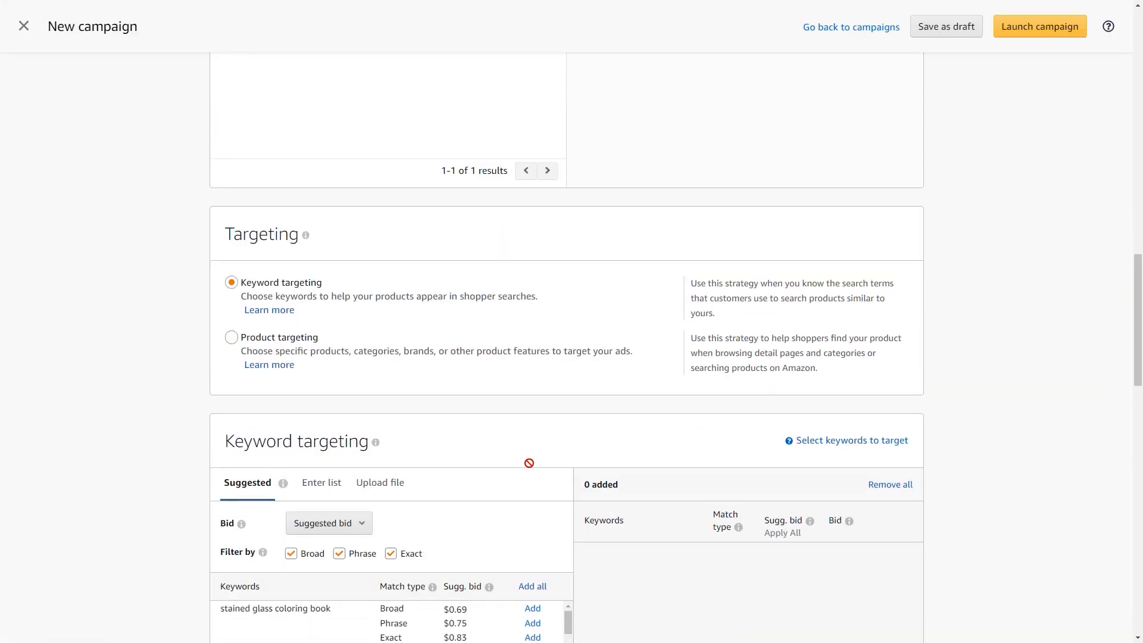
Step: Select the suggested keyword 'stained glass coloring book' from the keyword targeting list
{"action": "scroll", "scroll_direction": "down", "scroll_amount": 3}
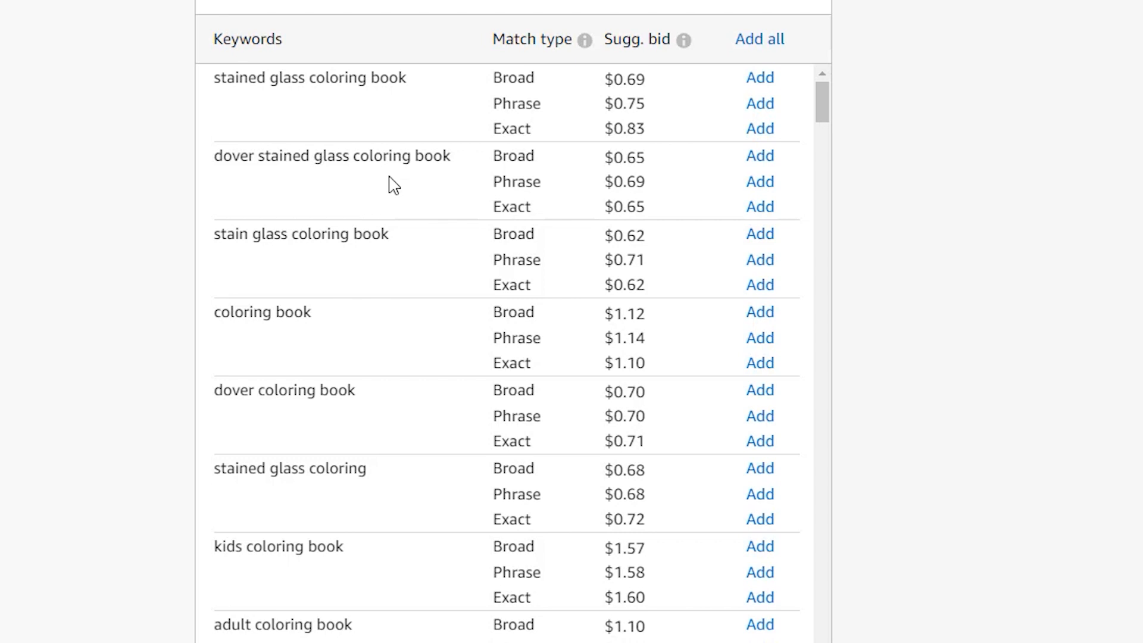
{"action": "mouse_move", "coordinate": [241, 118]}
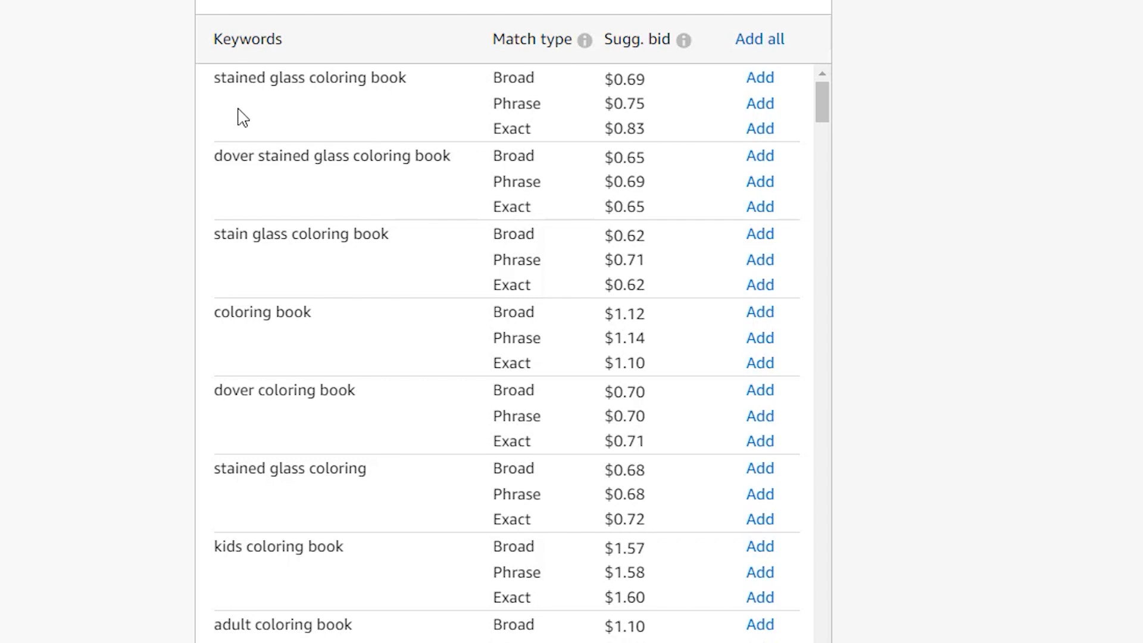
{"action": "mouse_move", "coordinate": [265, 106]}
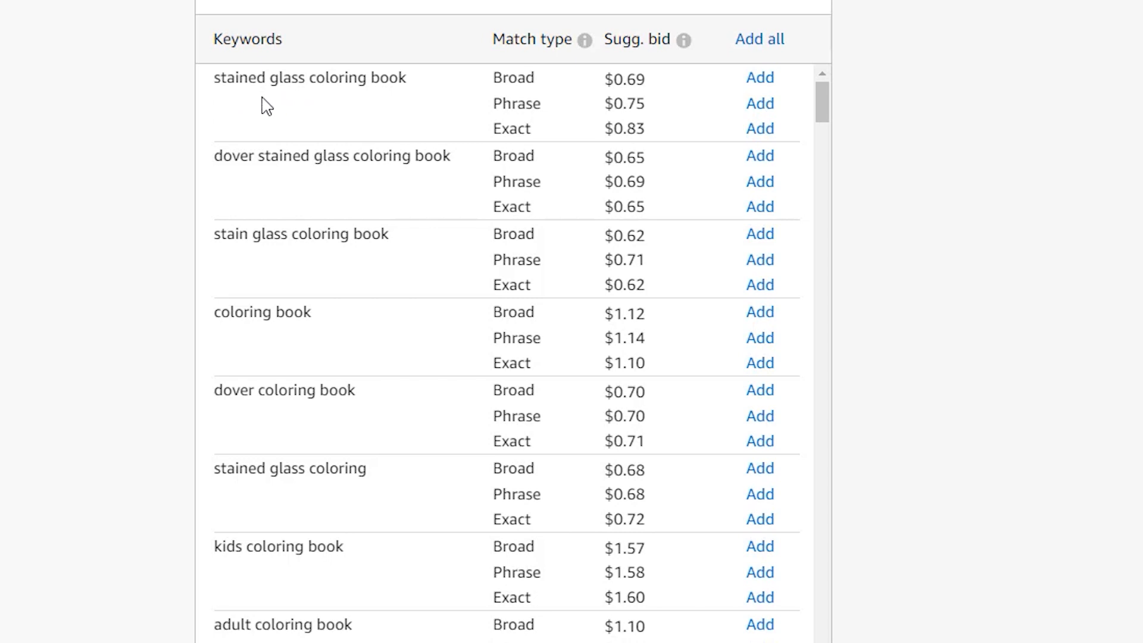
{"action": "double_click", "coordinate": [310, 77]}
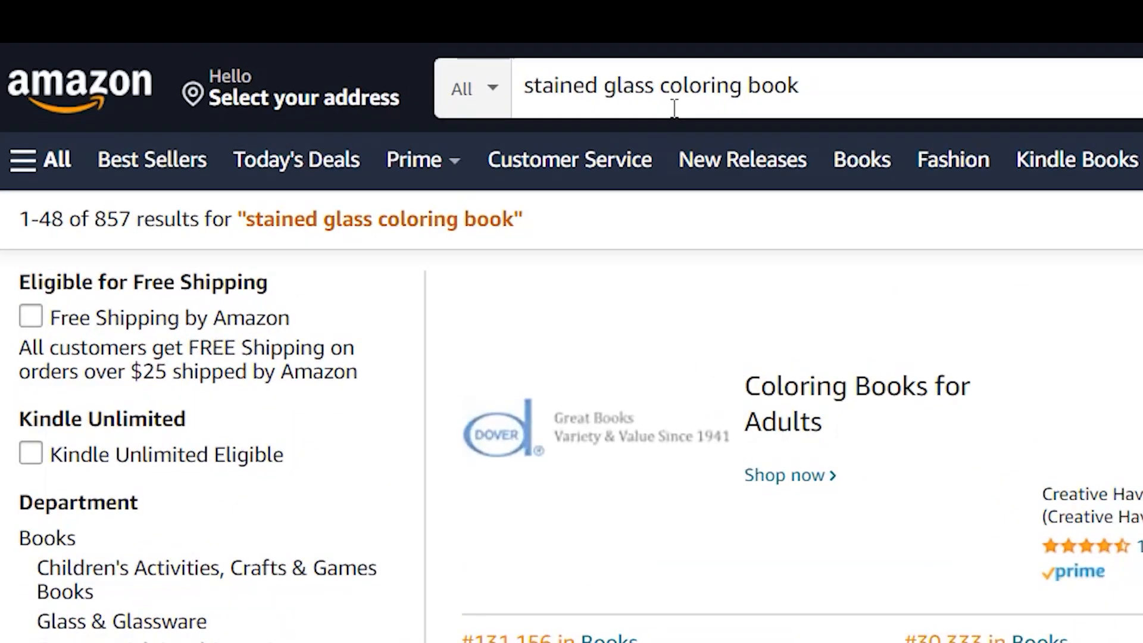
Step: Scroll the Amazon results for 'stained glass coloring book' to find the Dover book
{"action": "scroll", "scroll_direction": "down", "scroll_amount": 3}
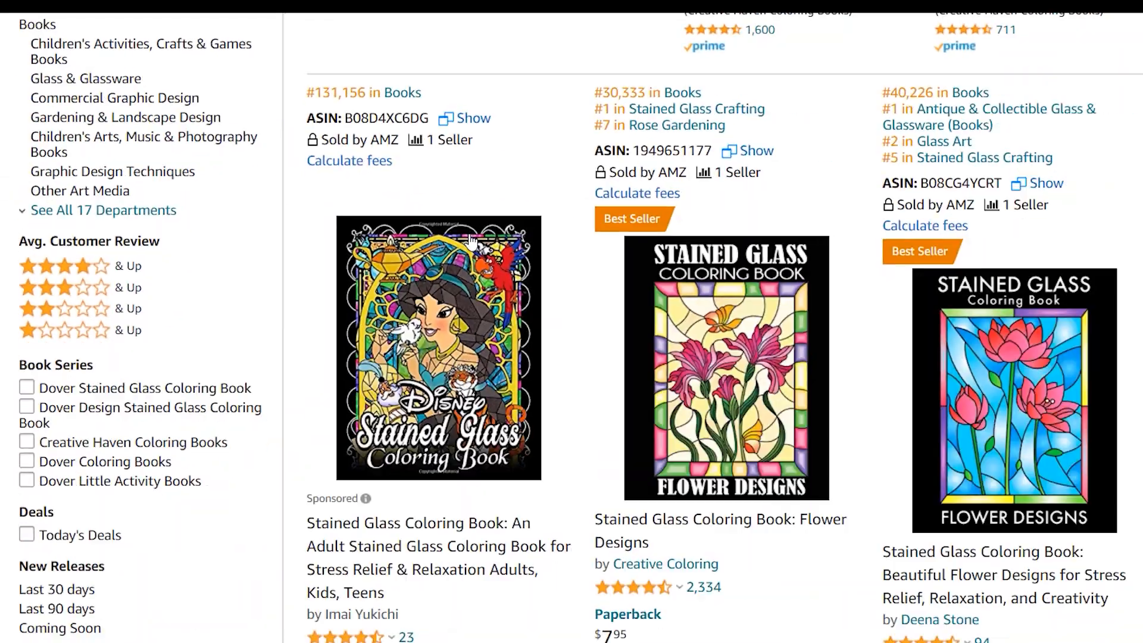
{"action": "scroll", "scroll_direction": "down", "scroll_amount": 3}
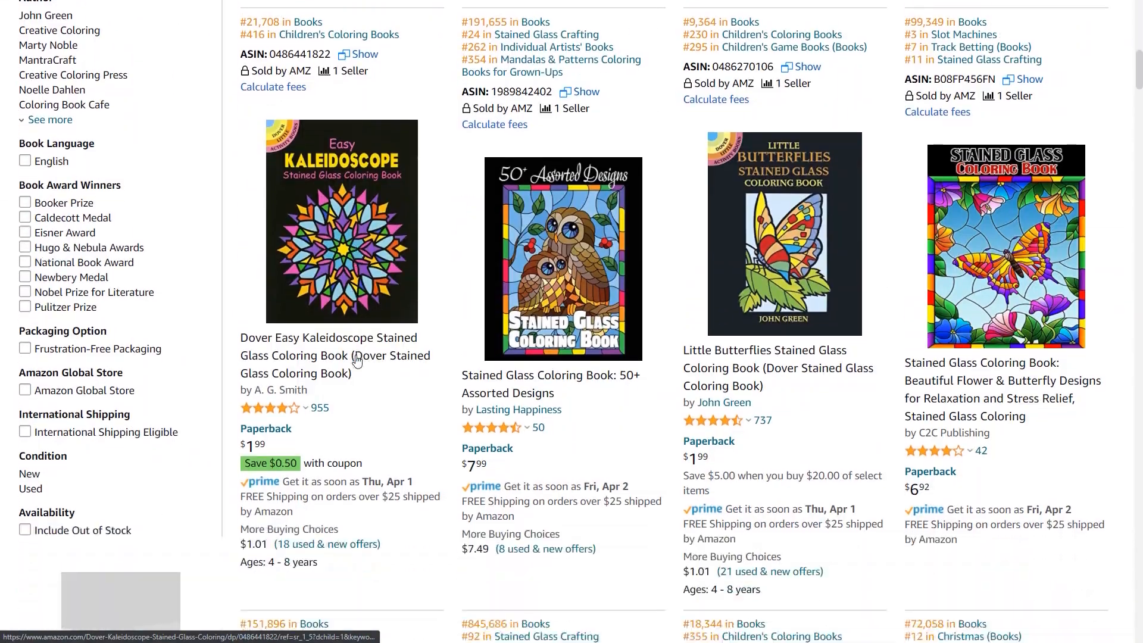
{"action": "scroll", "scroll_direction": "down", "scroll_amount": 3}
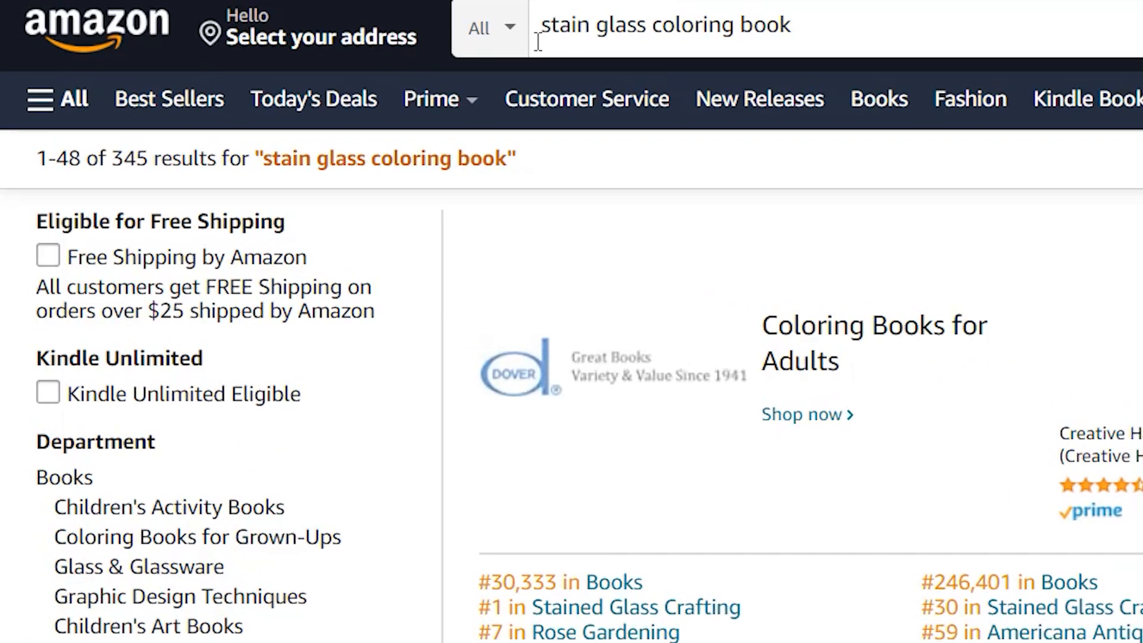
Step: Scroll the Amazon results for 'stain glass coloring book'
{"action": "scroll", "scroll_direction": "down", "scroll_amount": 3}
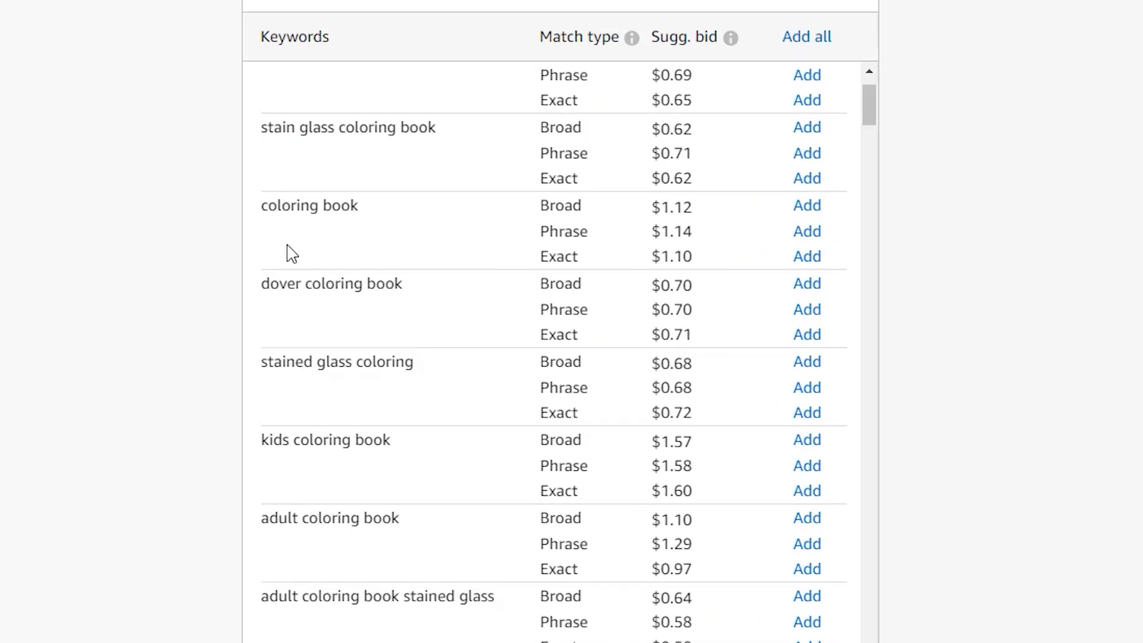
{"action": "mouse_move", "coordinate": [369, 223]}
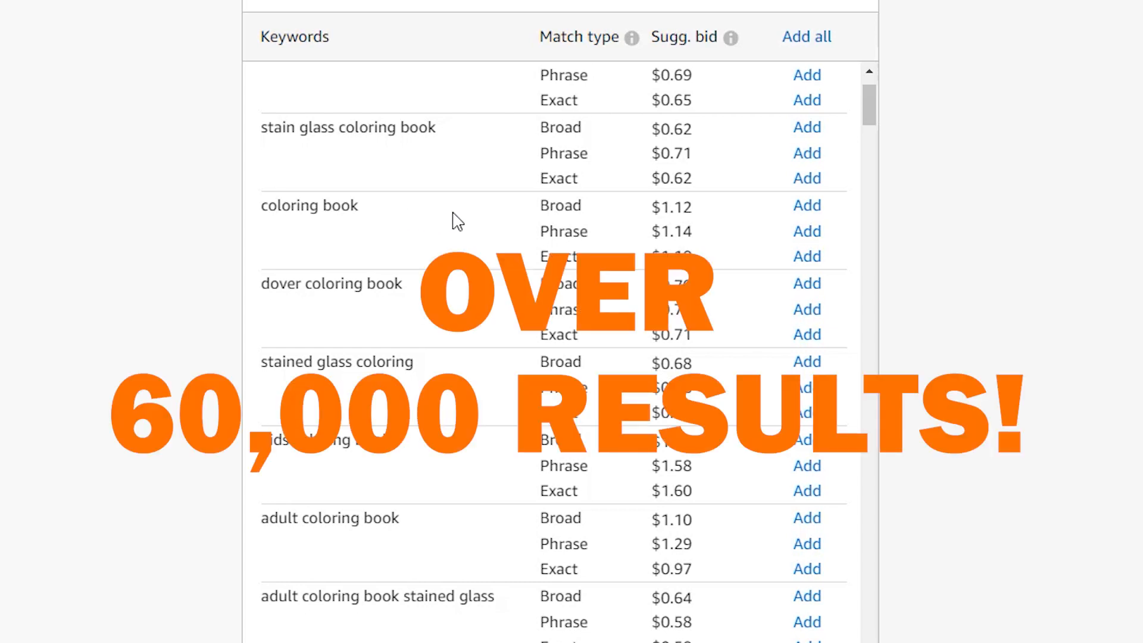
{"action": "mouse_move", "coordinate": [437, 225]}
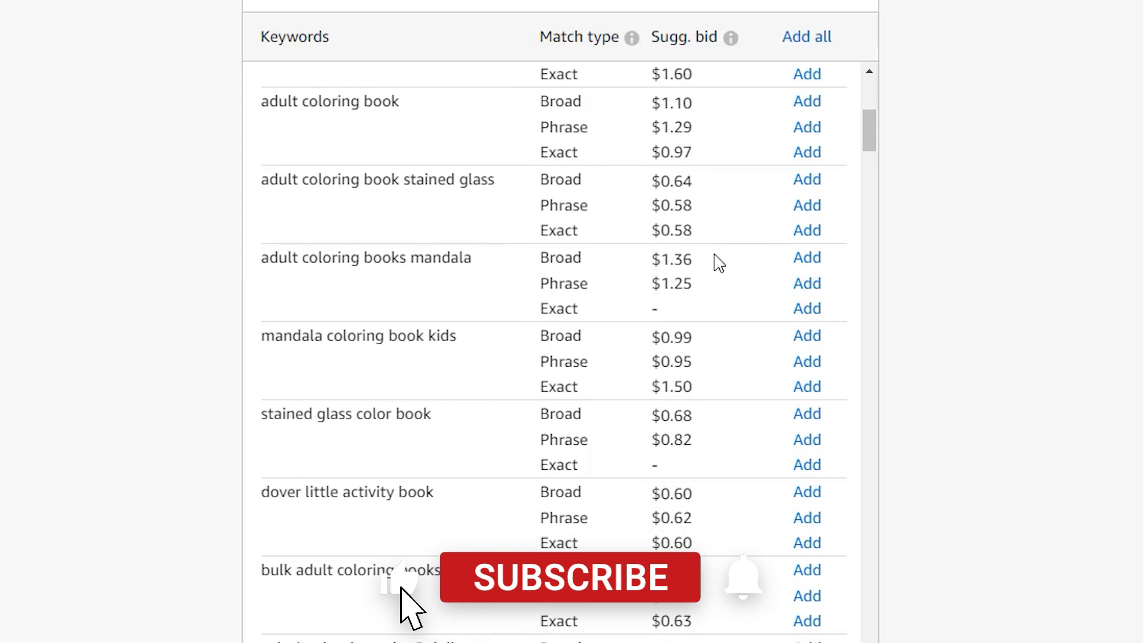
Step: Scroll through the suggested keywords and back to the ad group's product search
{"action": "scroll", "scroll_direction": "down", "scroll_amount": 3}
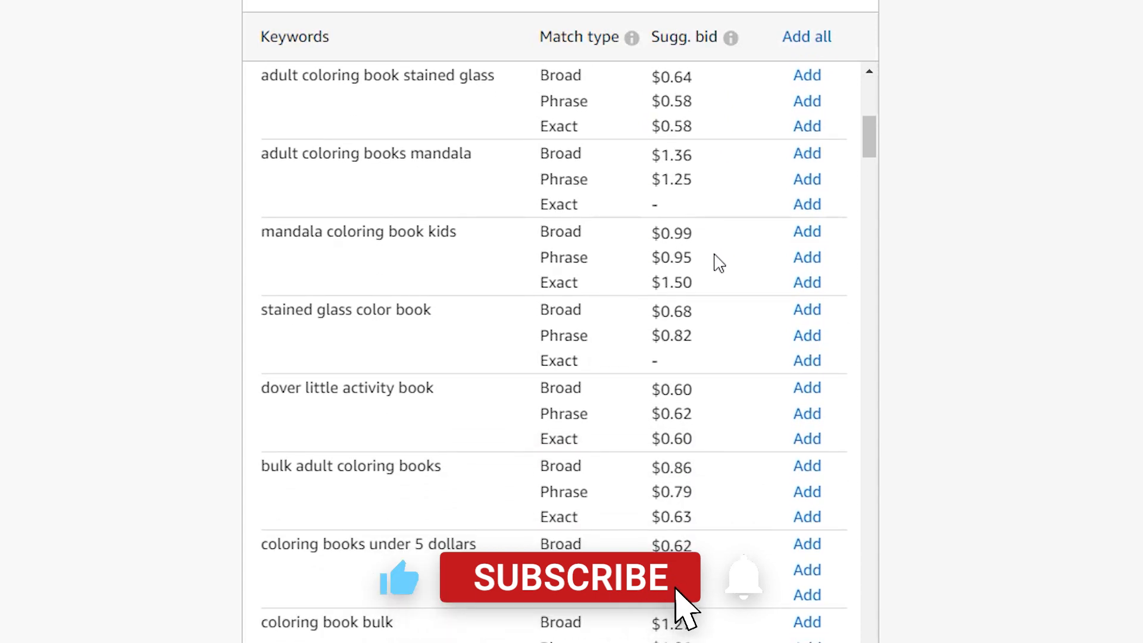
{"action": "scroll", "scroll_direction": "down", "scroll_amount": 3}
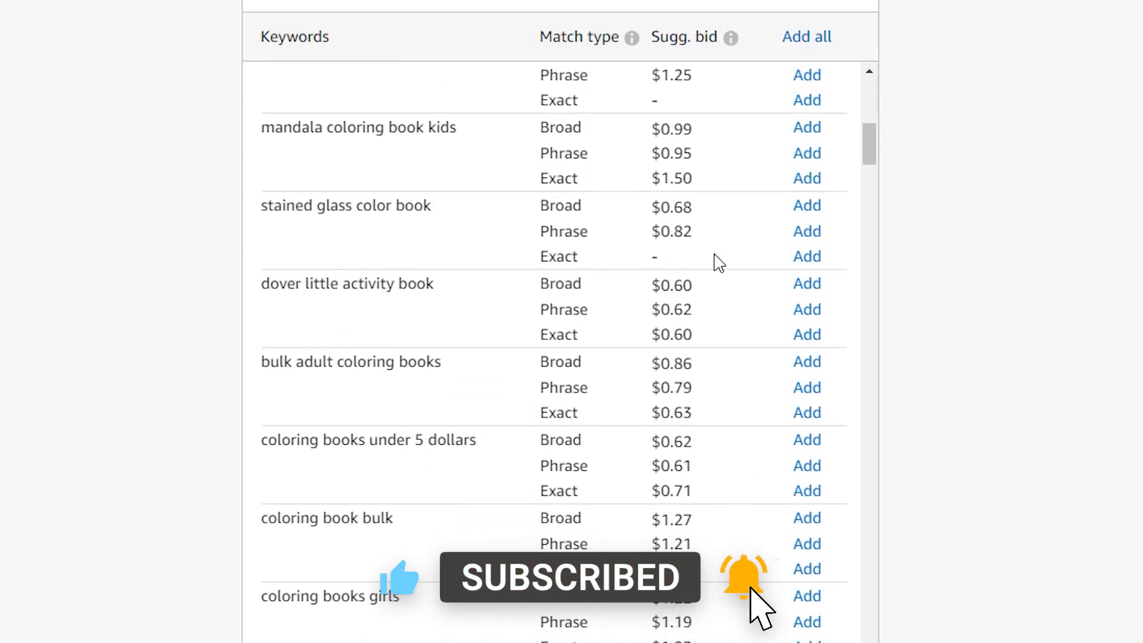
{"action": "scroll", "scroll_direction": "down", "scroll_amount": 3}
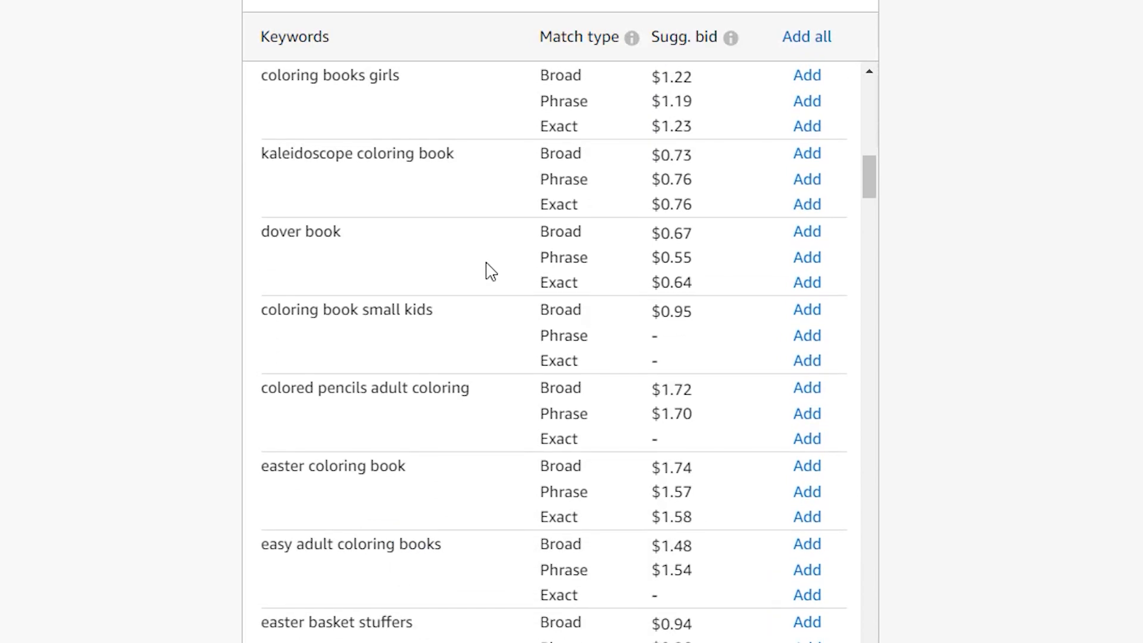
{"action": "scroll", "scroll_direction": "down", "scroll_amount": 3}
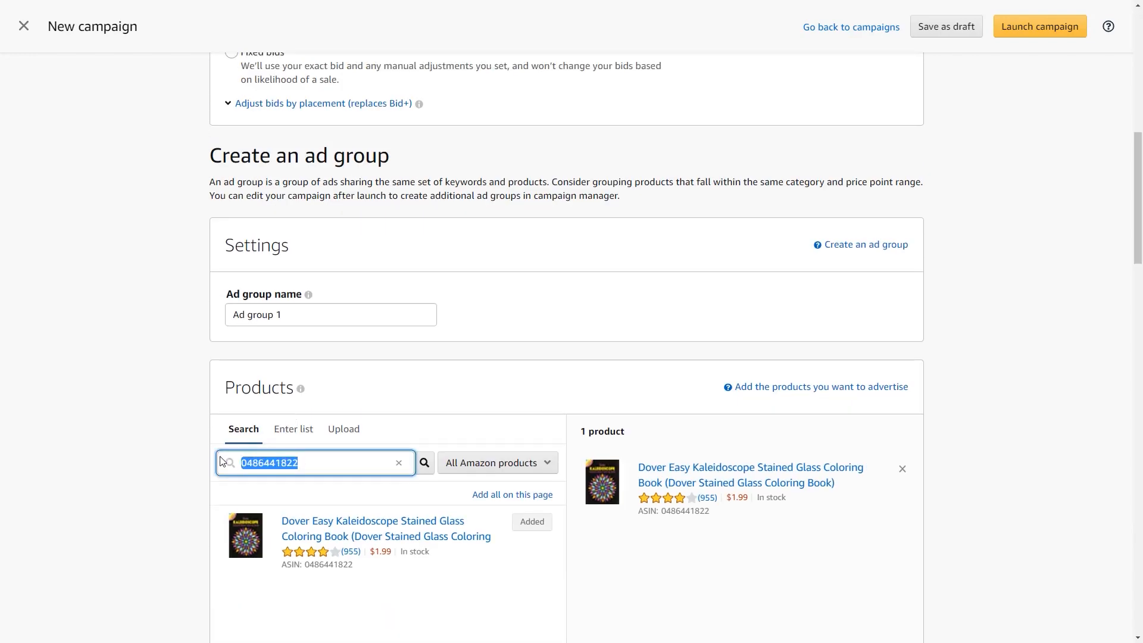
{"action": "type", "text": "1979601739"}
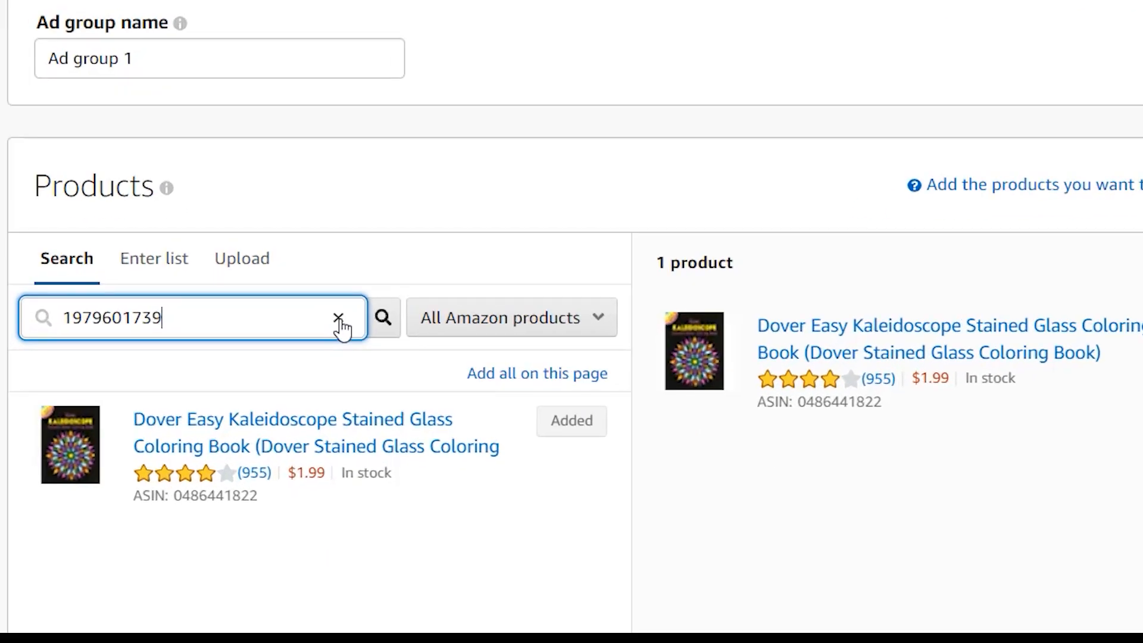
{"action": "left_click", "coordinate": [927, 339]}
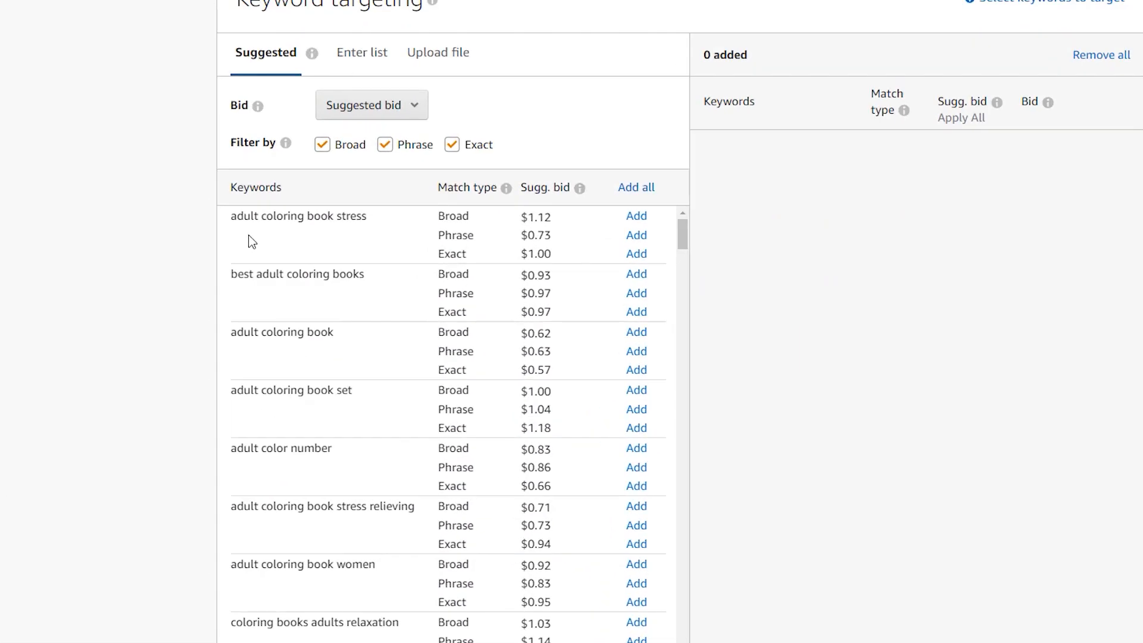
{"action": "scroll", "scroll_direction": "down", "scroll_amount": 3}
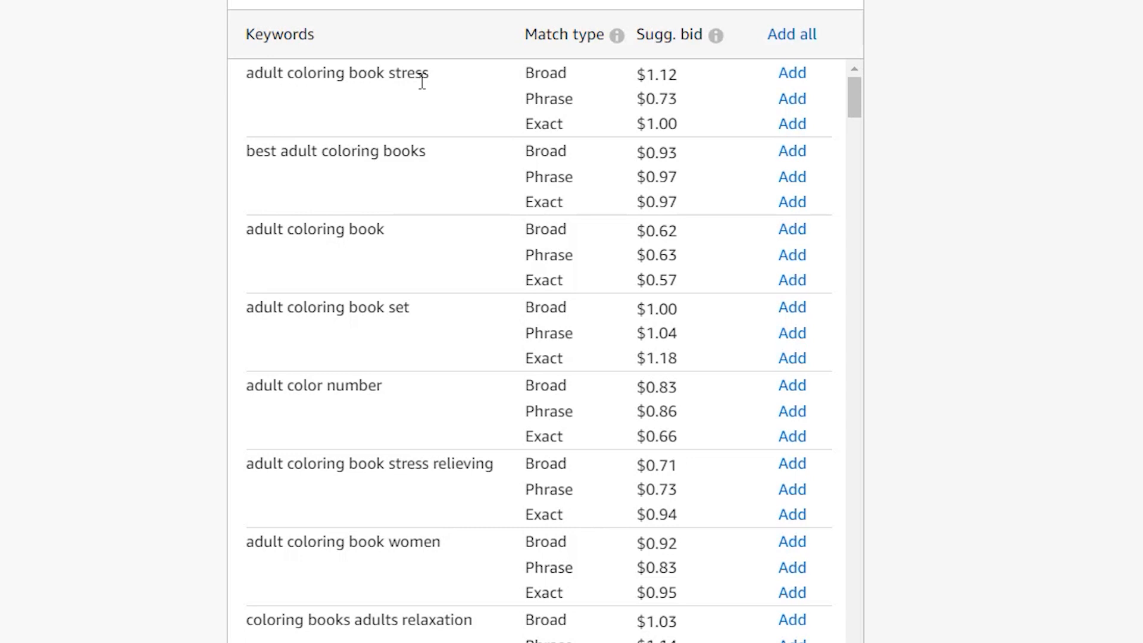
{"action": "mouse_move", "coordinate": [409, 161]}
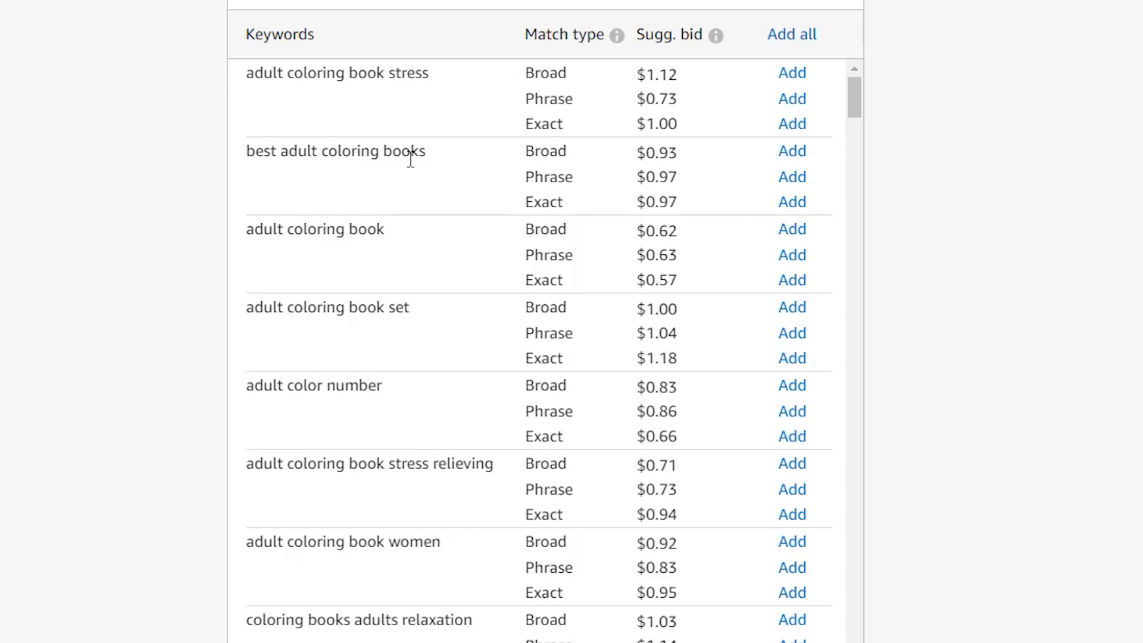
{"action": "mouse_move", "coordinate": [257, 313]}
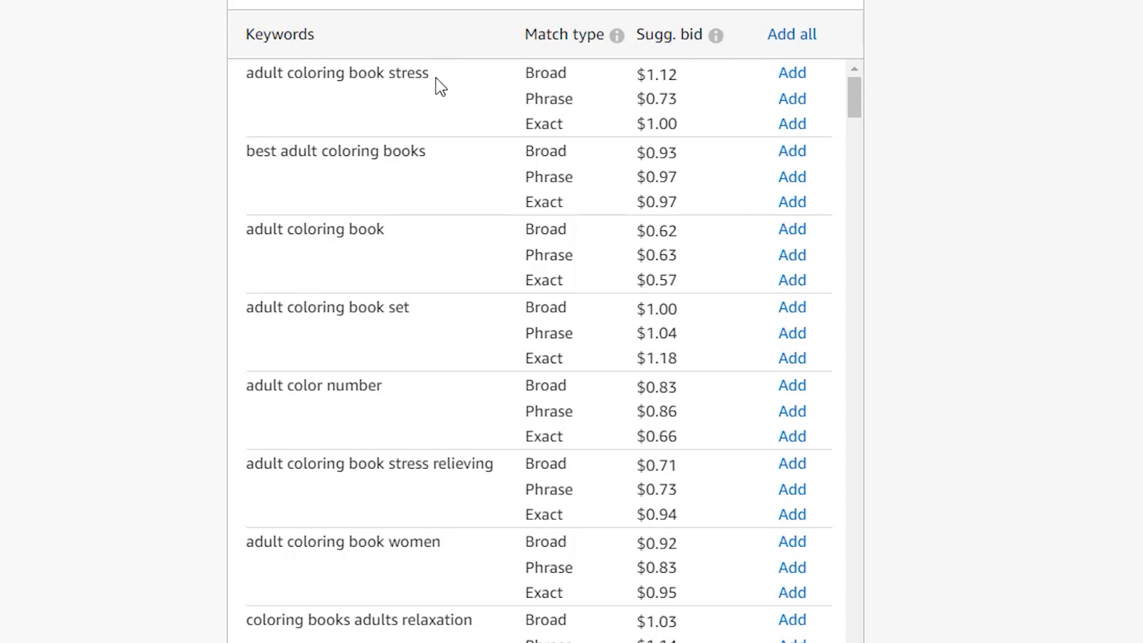
{"action": "double_click", "coordinate": [337, 72]}
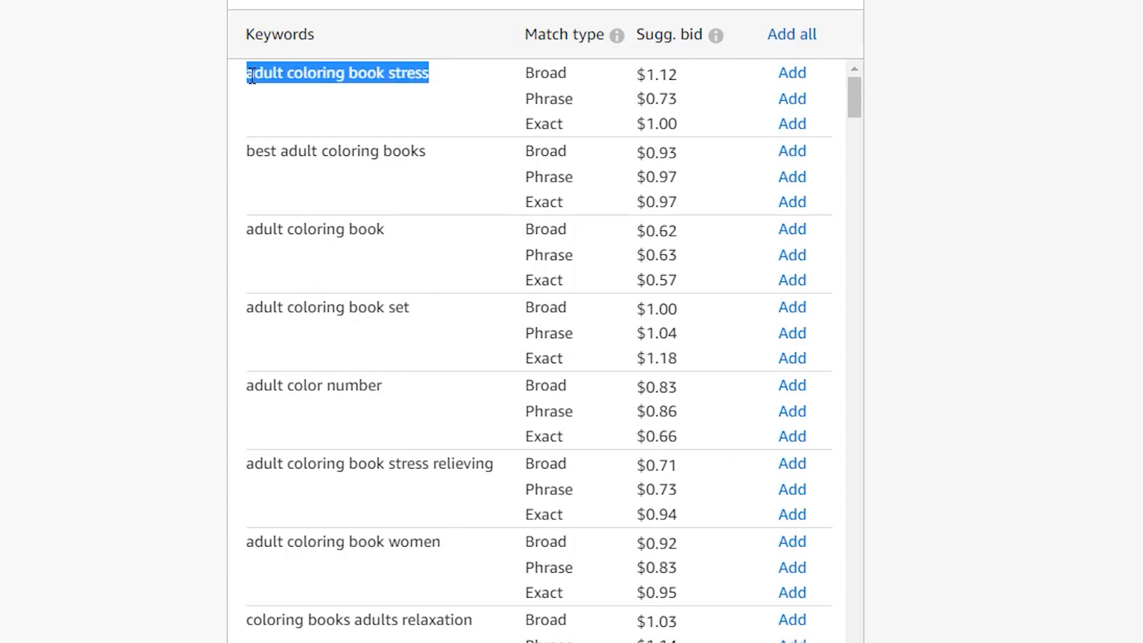
{"action": "key", "text": "alt+tab"}
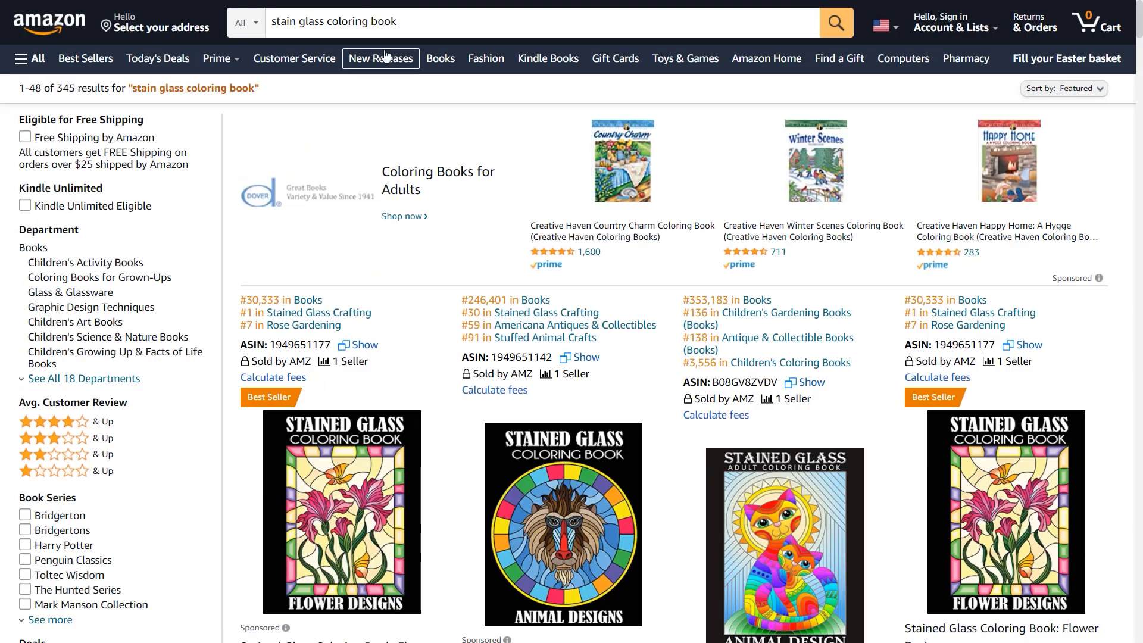
Step: Search Amazon for 'adult coloring book stress' and return to the suggested keywords list
{"action": "type", "text": "adult coloring book stress"}
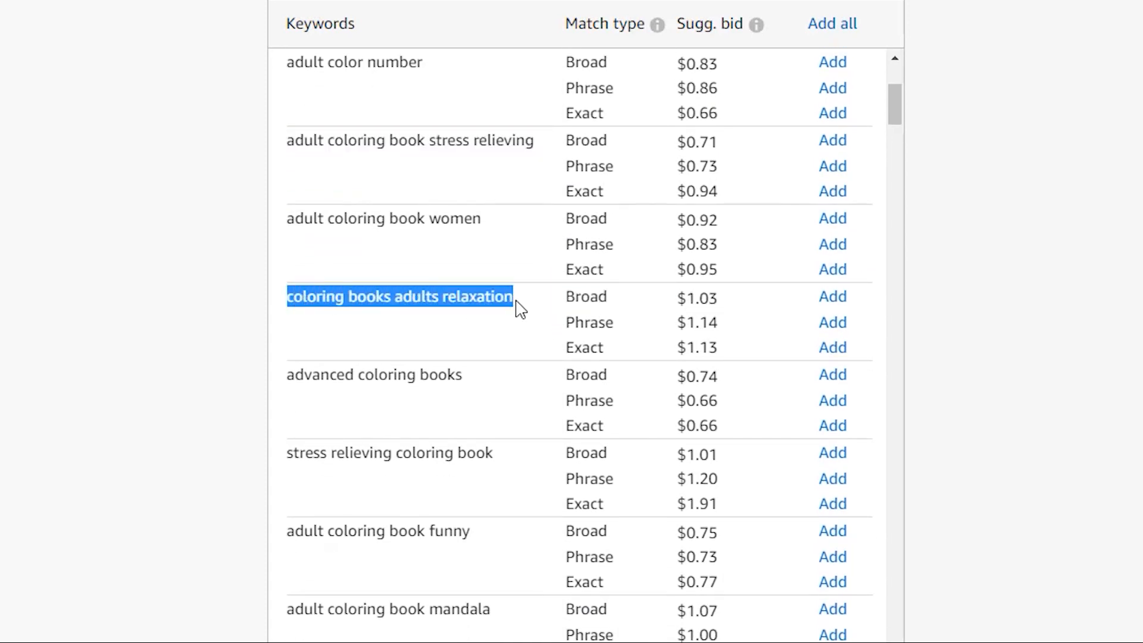
{"action": "mouse_move", "coordinate": [718, 330]}
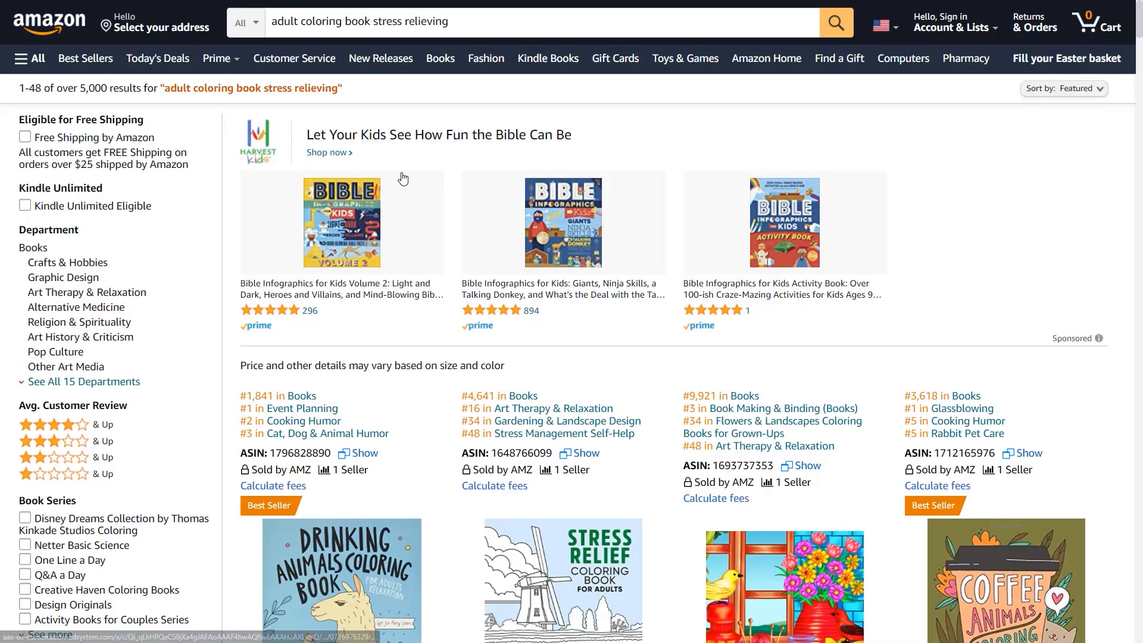
{"action": "left_click", "coordinate": [511, 21]}
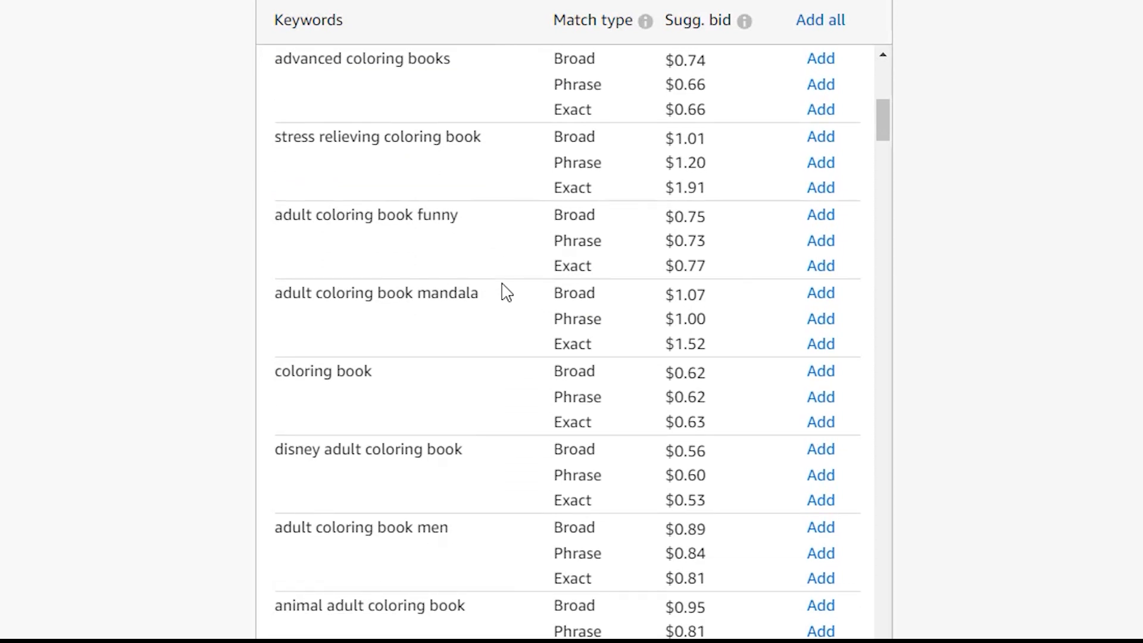
{"action": "scroll", "scroll_direction": "down", "scroll_amount": 3}
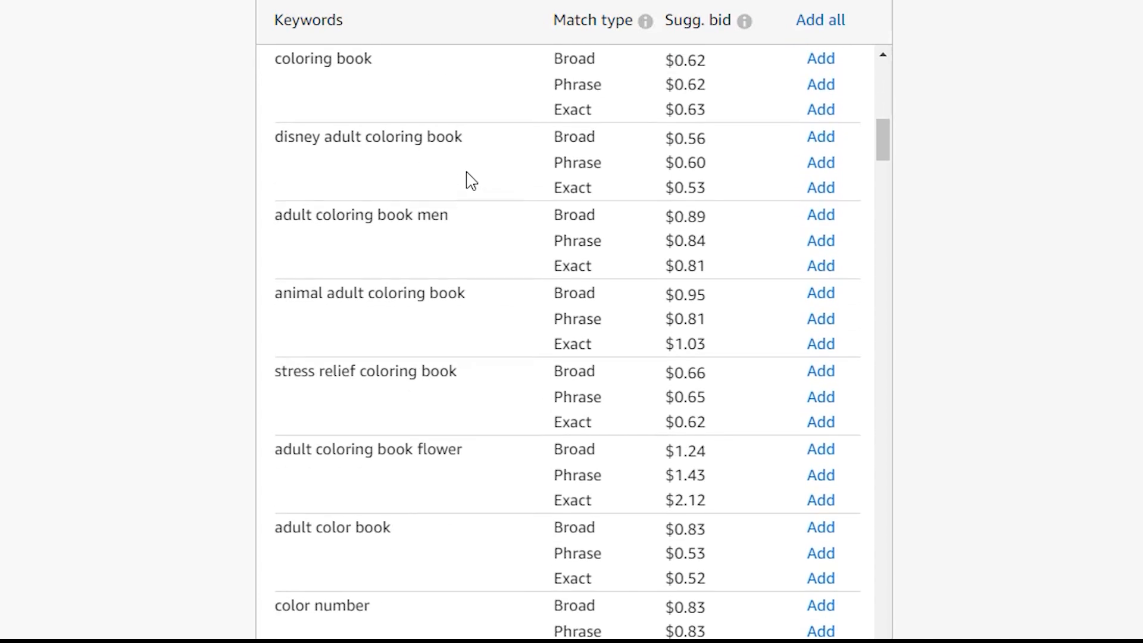
{"action": "scroll", "scroll_direction": "down", "scroll_amount": 3}
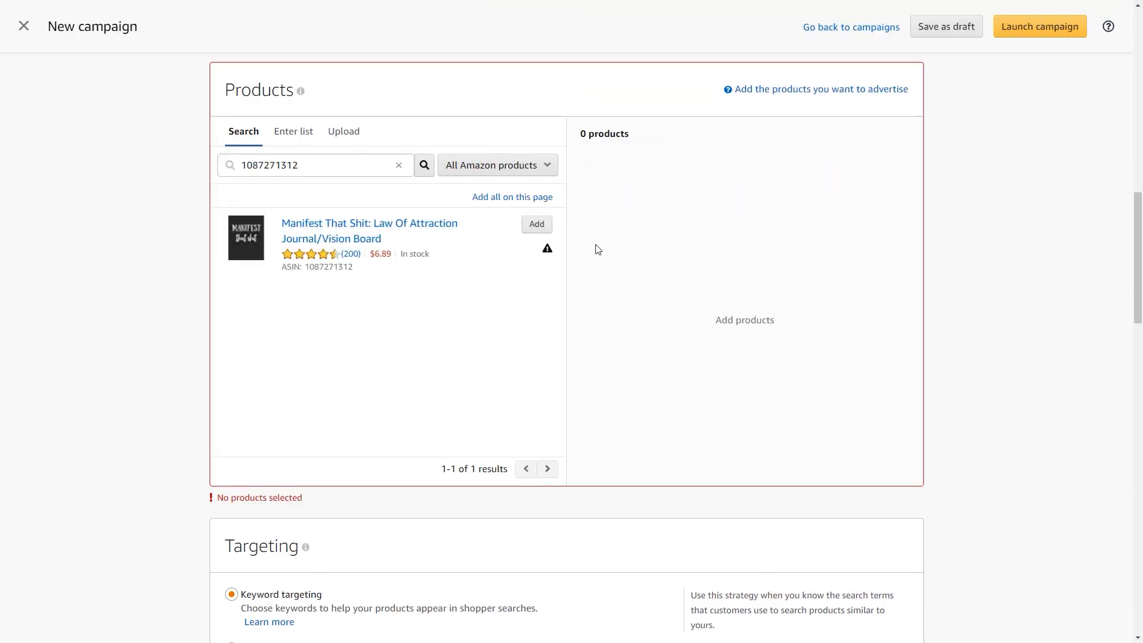
{"action": "scroll", "scroll_direction": "down", "scroll_amount": 3}
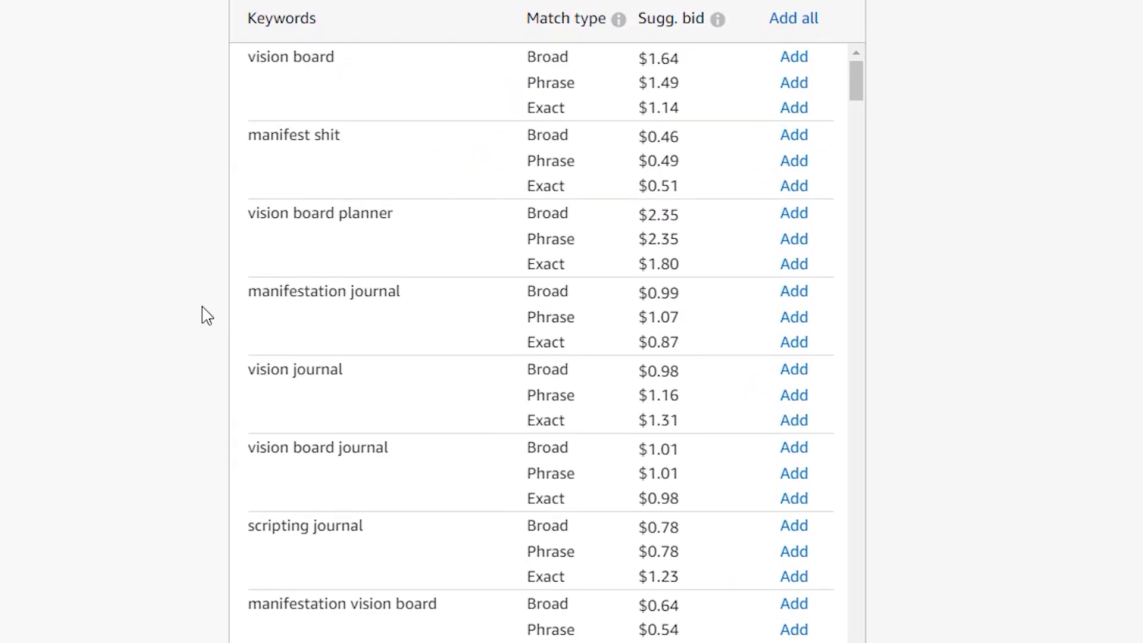
{"action": "mouse_move", "coordinate": [349, 117]}
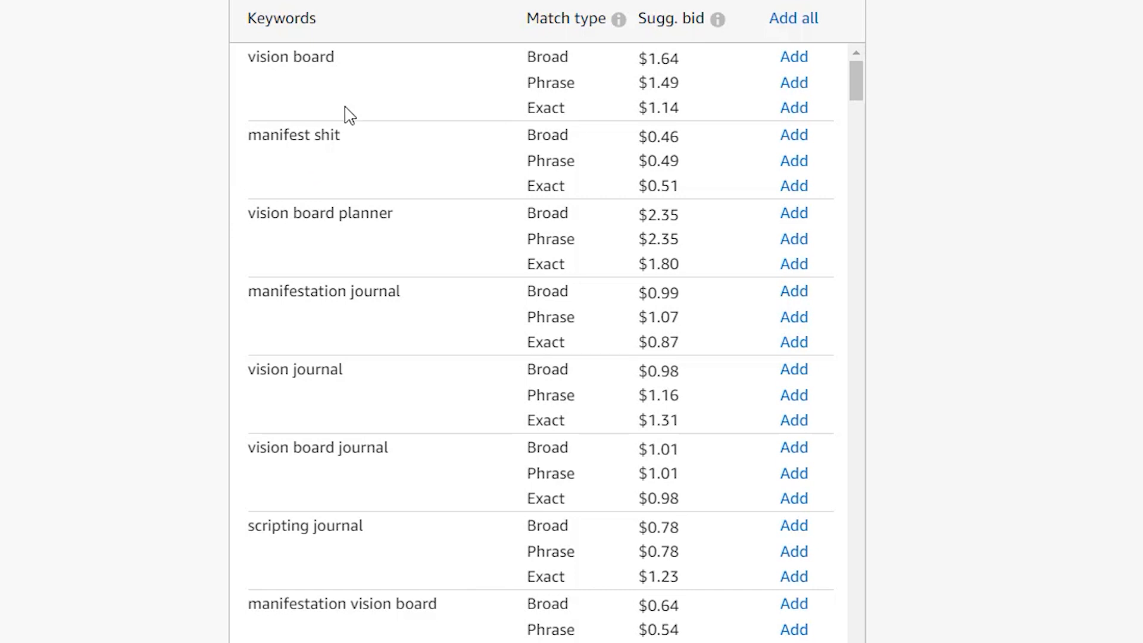
{"action": "mouse_move", "coordinate": [329, 321]}
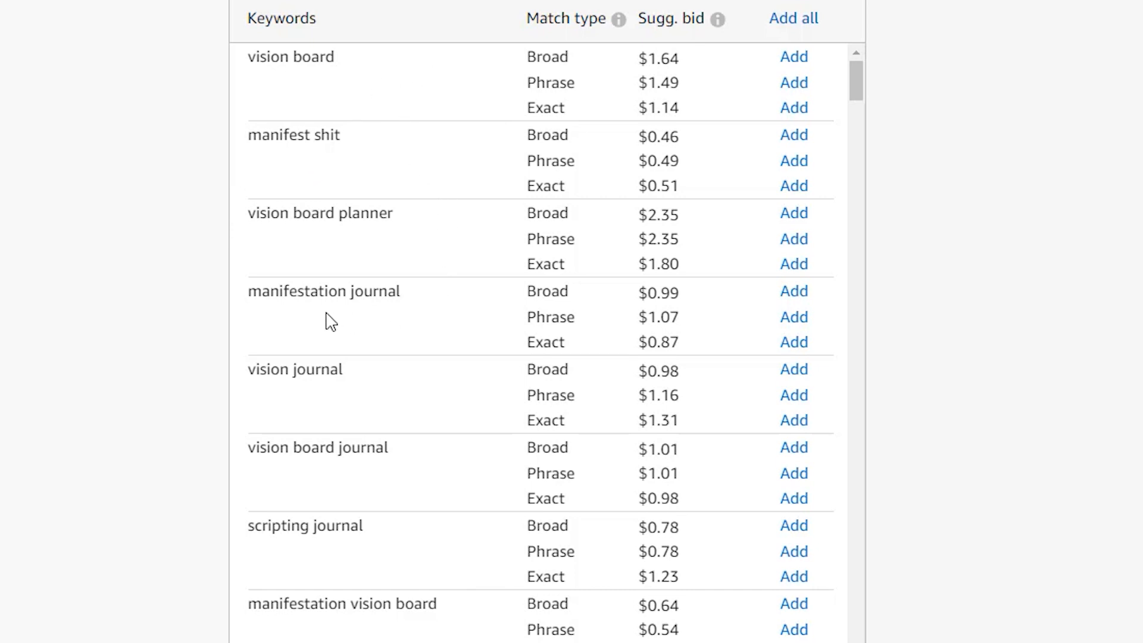
{"action": "mouse_move", "coordinate": [399, 299]}
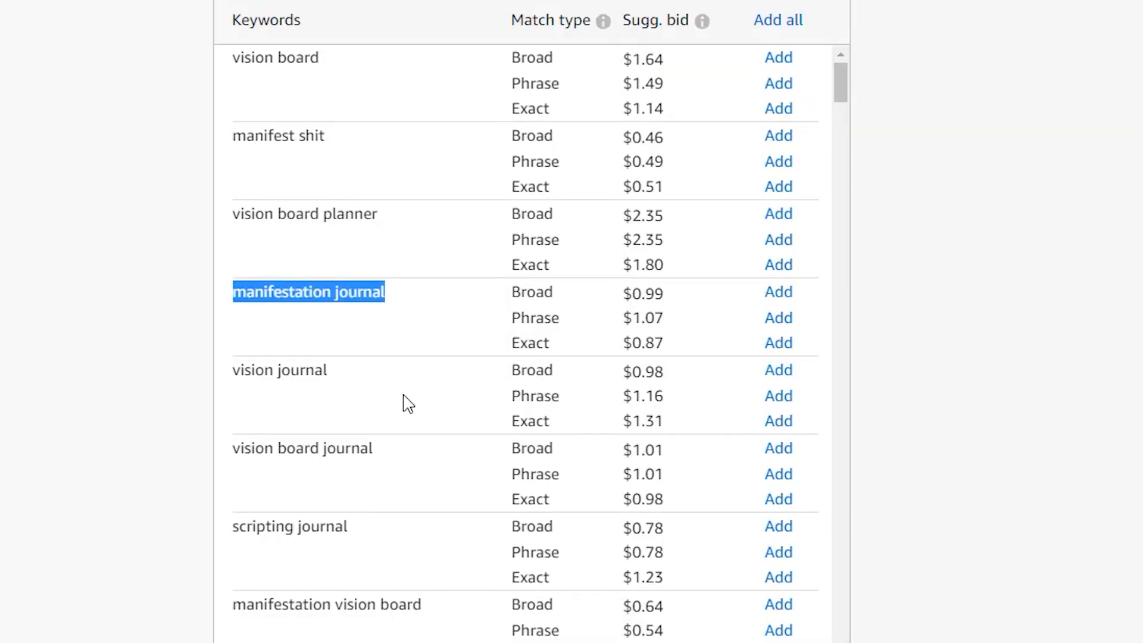
{"action": "scroll", "scroll_direction": "down", "scroll_amount": 3}
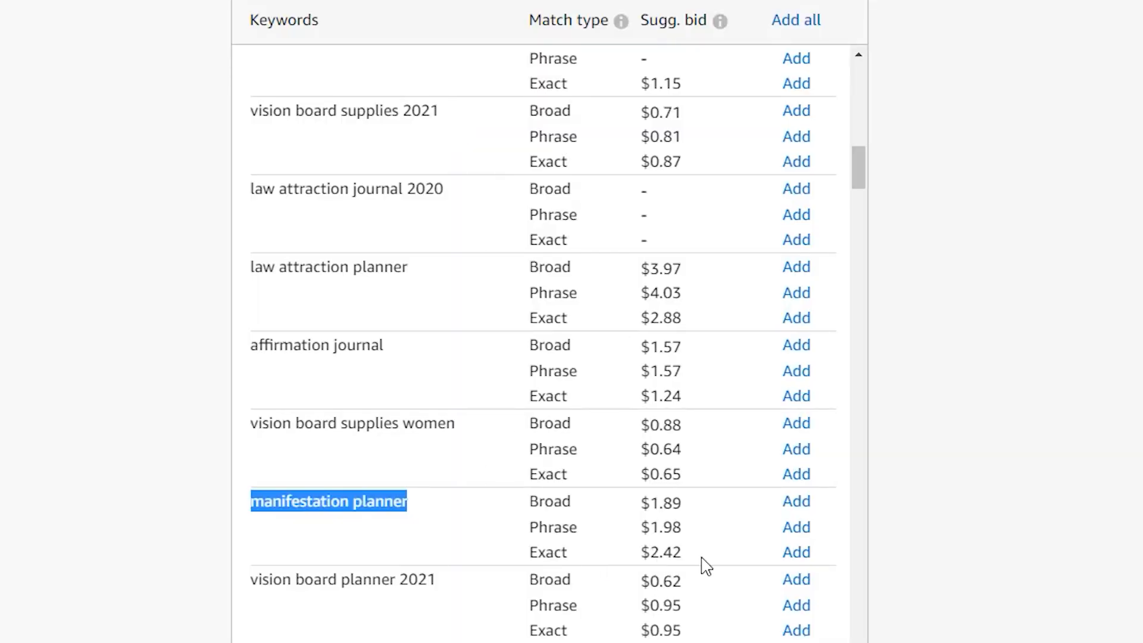
{"action": "mouse_move", "coordinate": [708, 552]}
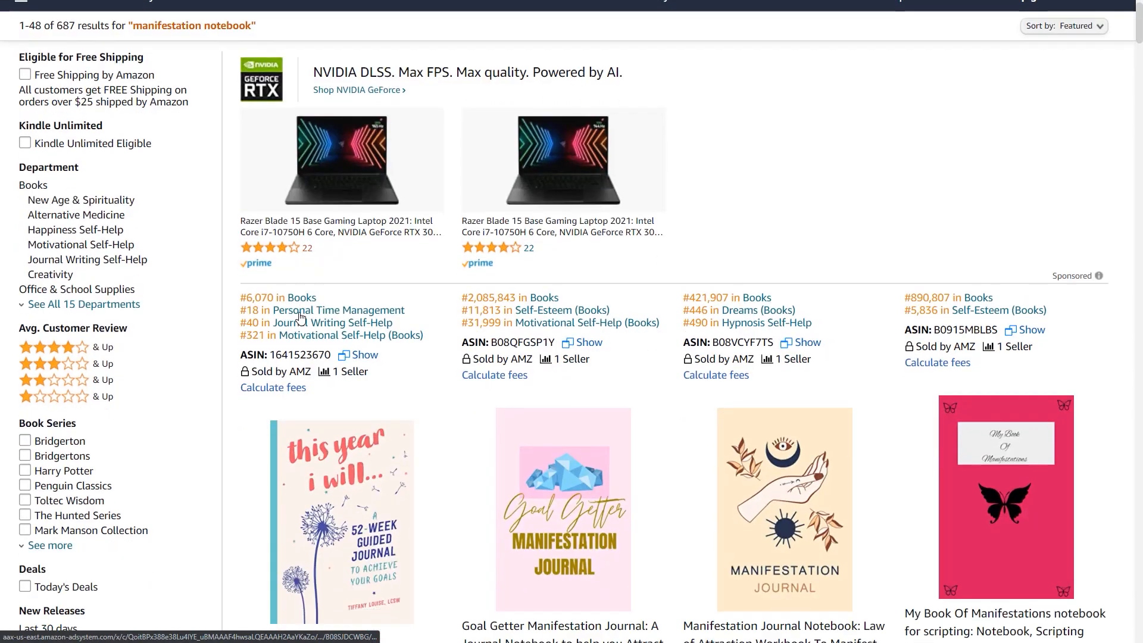
Step: Search '555 manifestation journal' and read its 221 results after 687 for 'manifestation notebook'
{"action": "scroll", "scroll_direction": "down", "scroll_amount": 3}
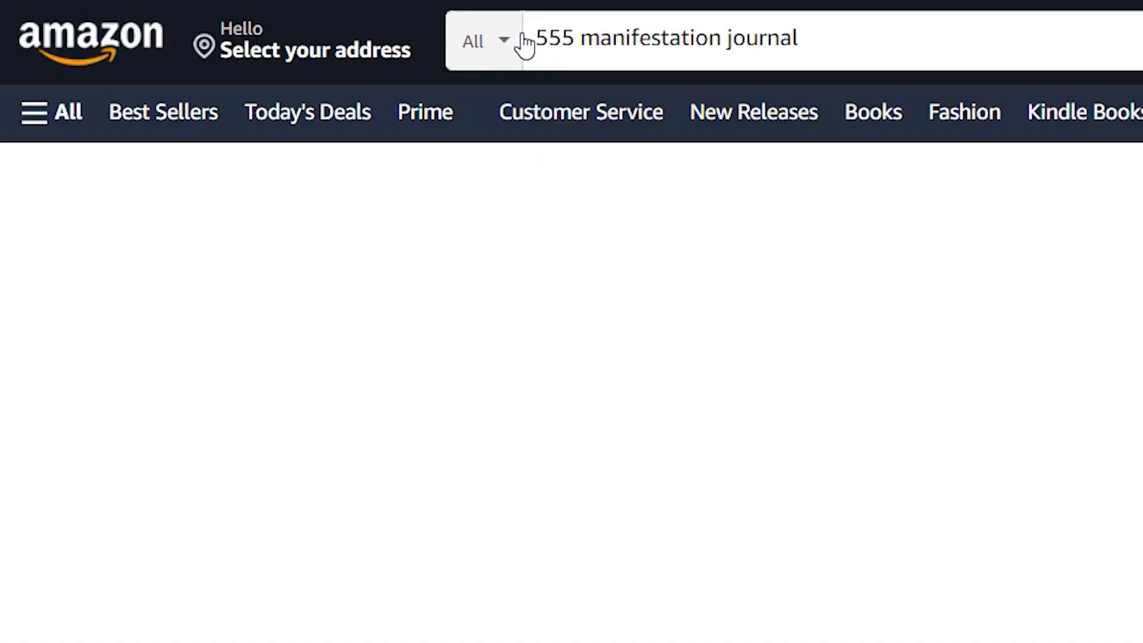
{"action": "key", "text": "Enter"}
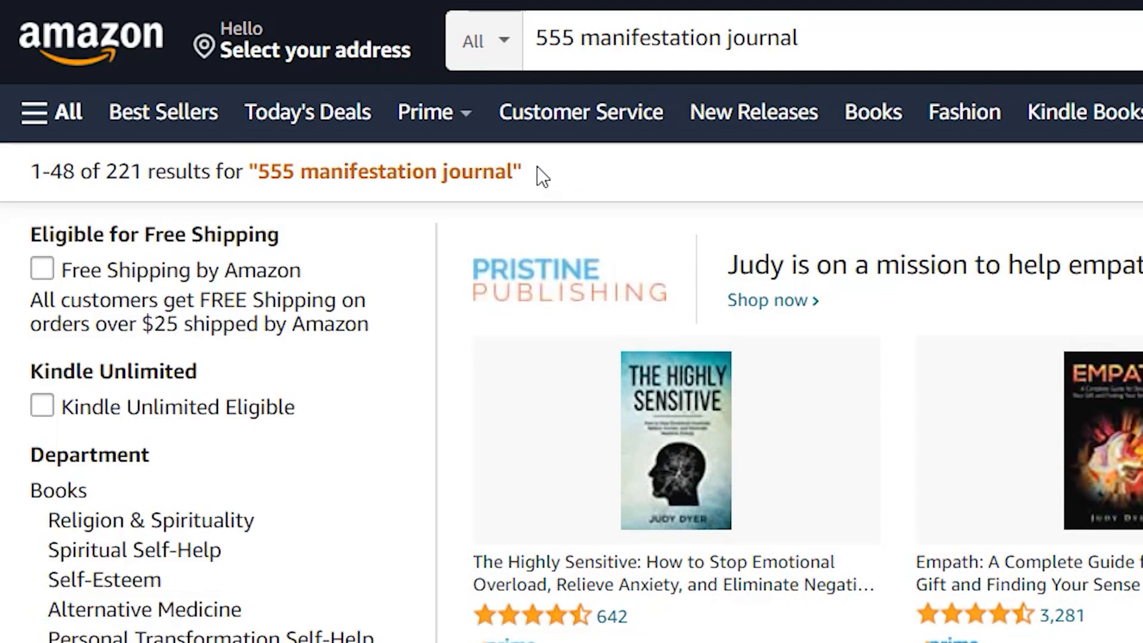
{"action": "mouse_move", "coordinate": [462, 522]}
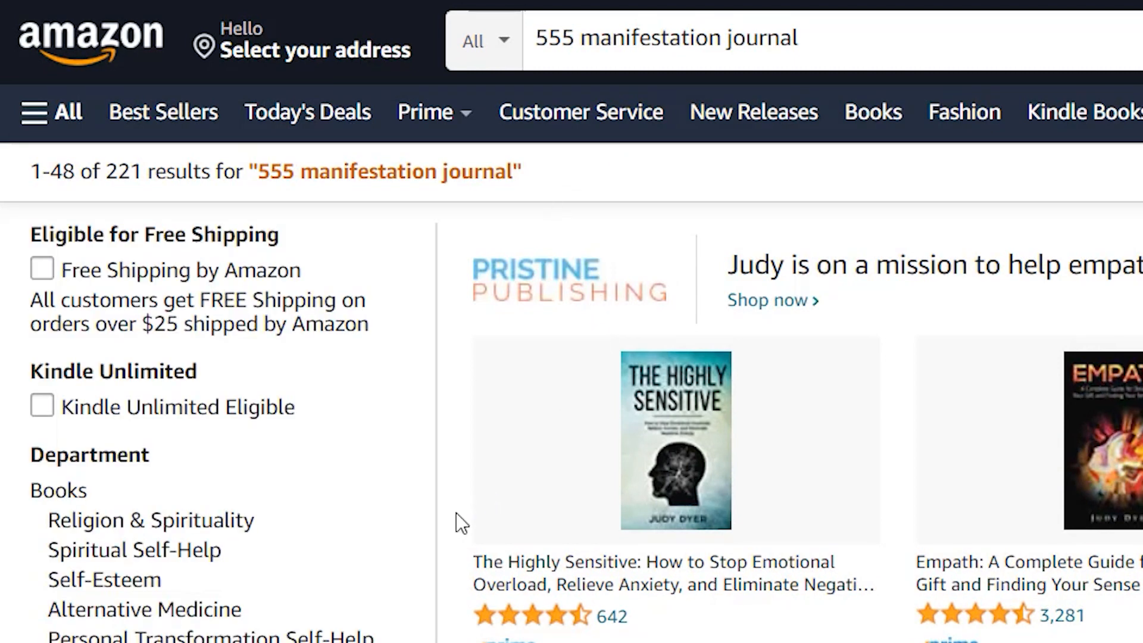